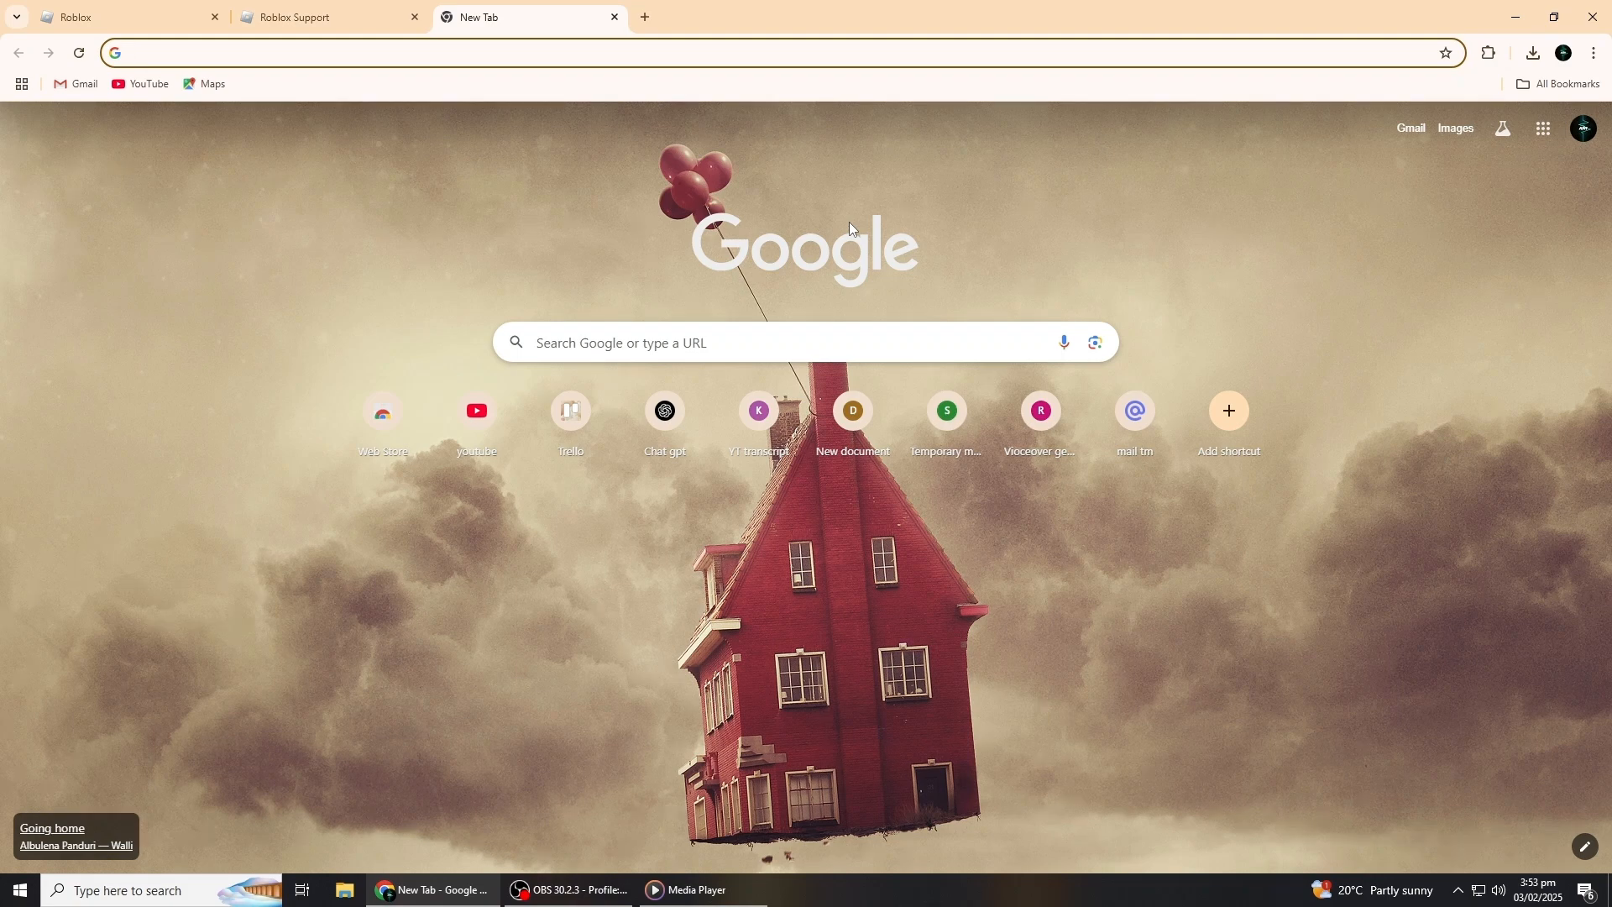
{"action": "mouse_move", "coordinate": [1006, 148]}
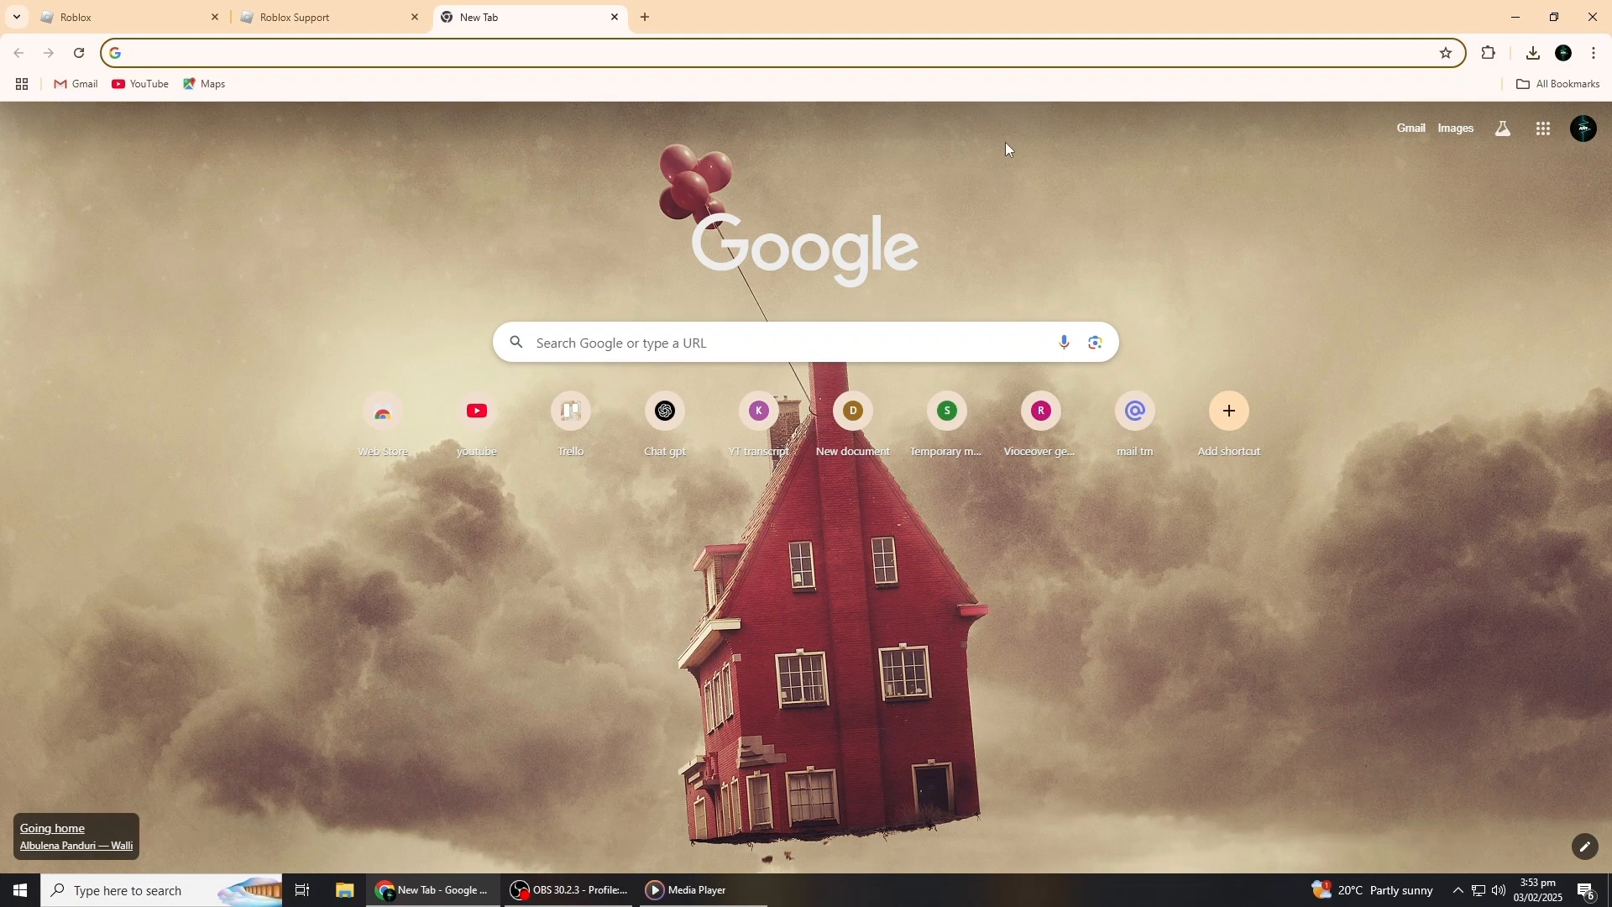
Switch to the Roblox tab and start opening the login page from roblox.com
{"action": "left_click", "coordinate": [276, 52]}
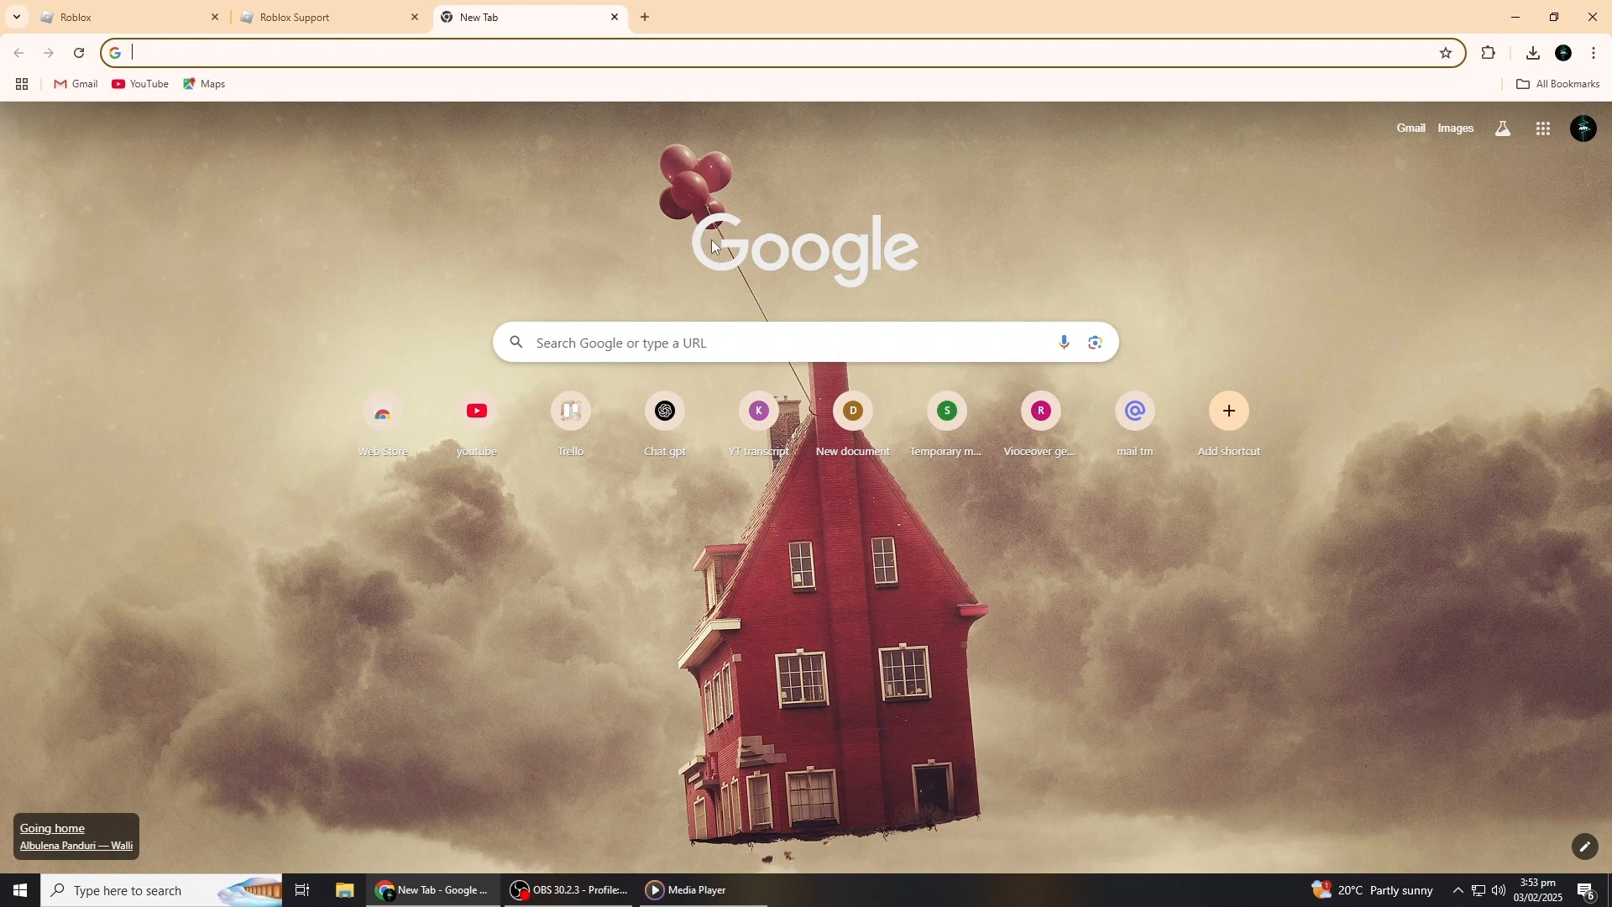
{"action": "mouse_move", "coordinate": [726, 251]}
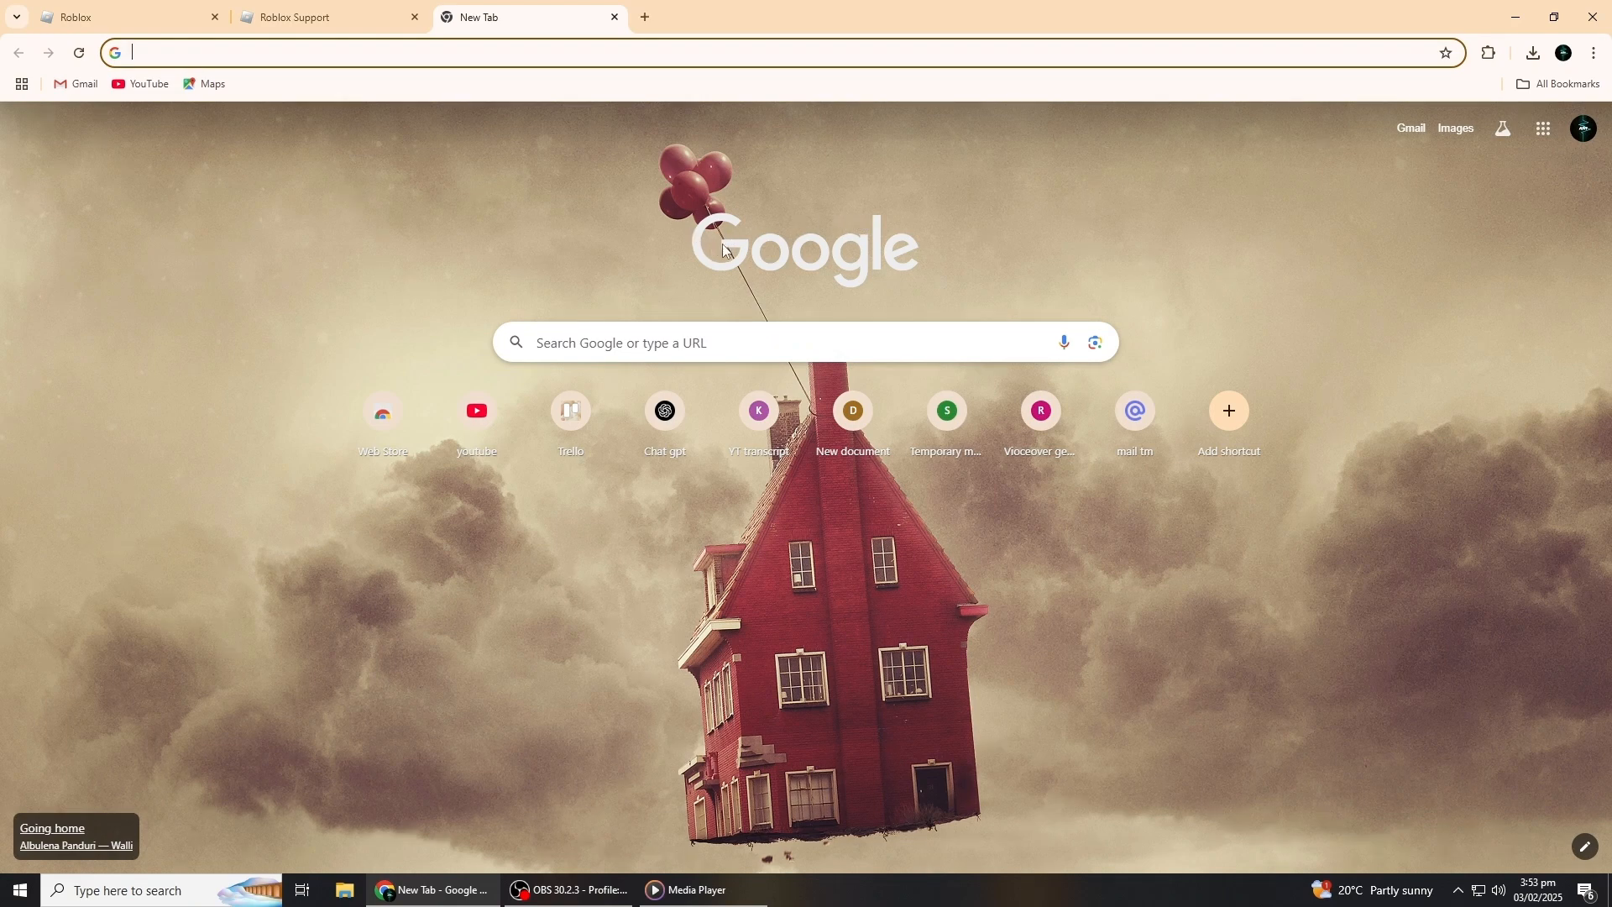
{"action": "mouse_move", "coordinate": [737, 242]}
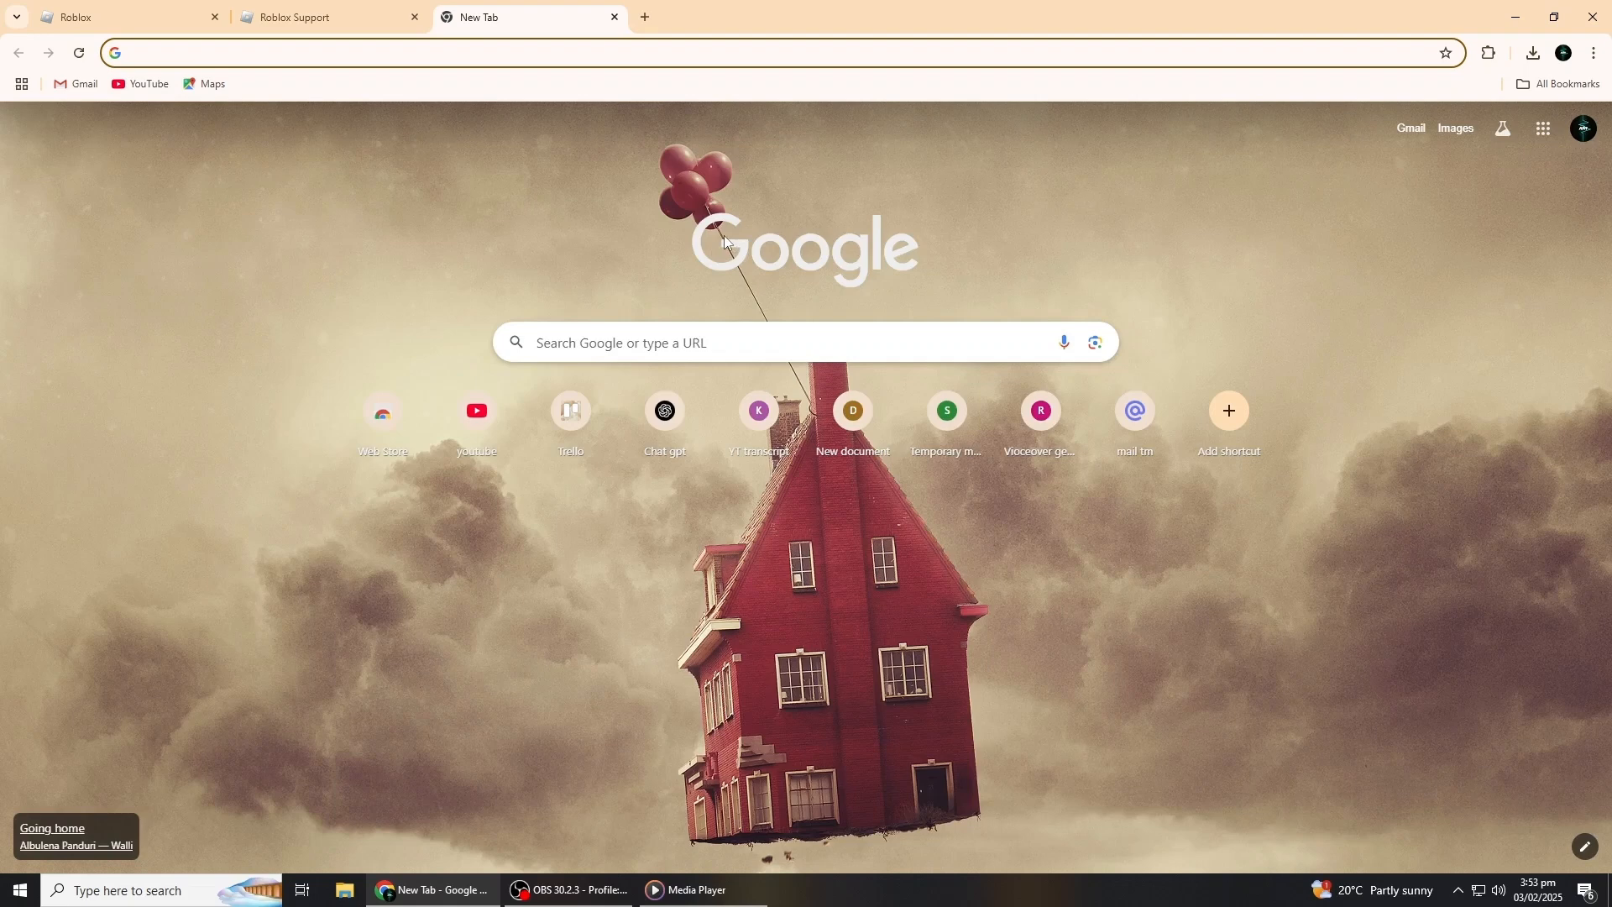
{"action": "mouse_move", "coordinate": [849, 261]}
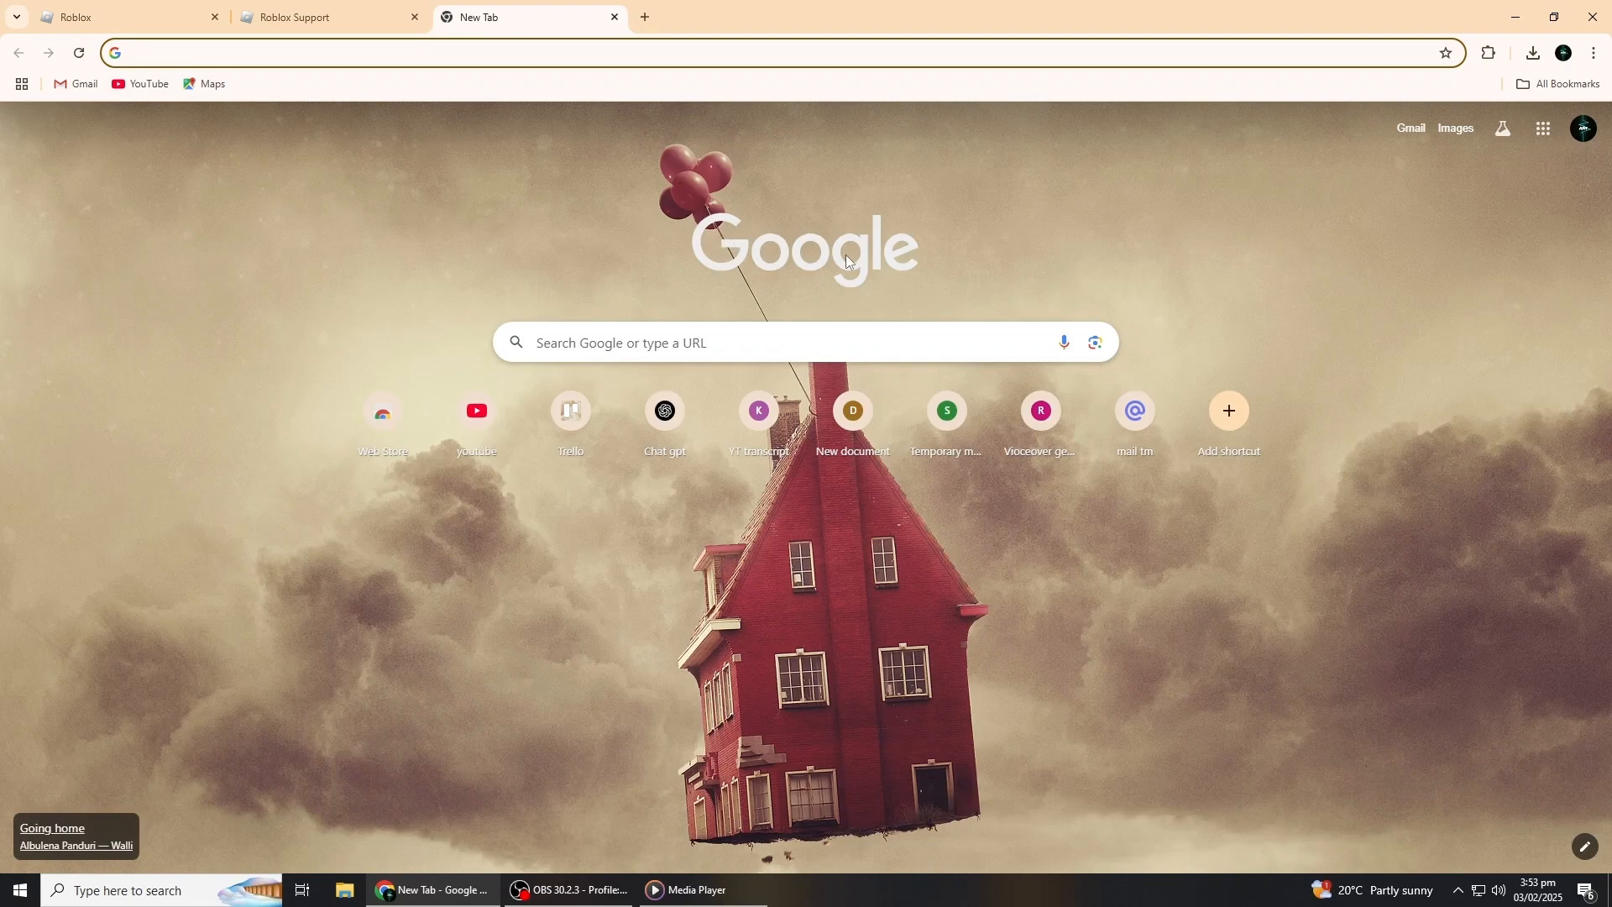
{"action": "mouse_move", "coordinate": [725, 247]}
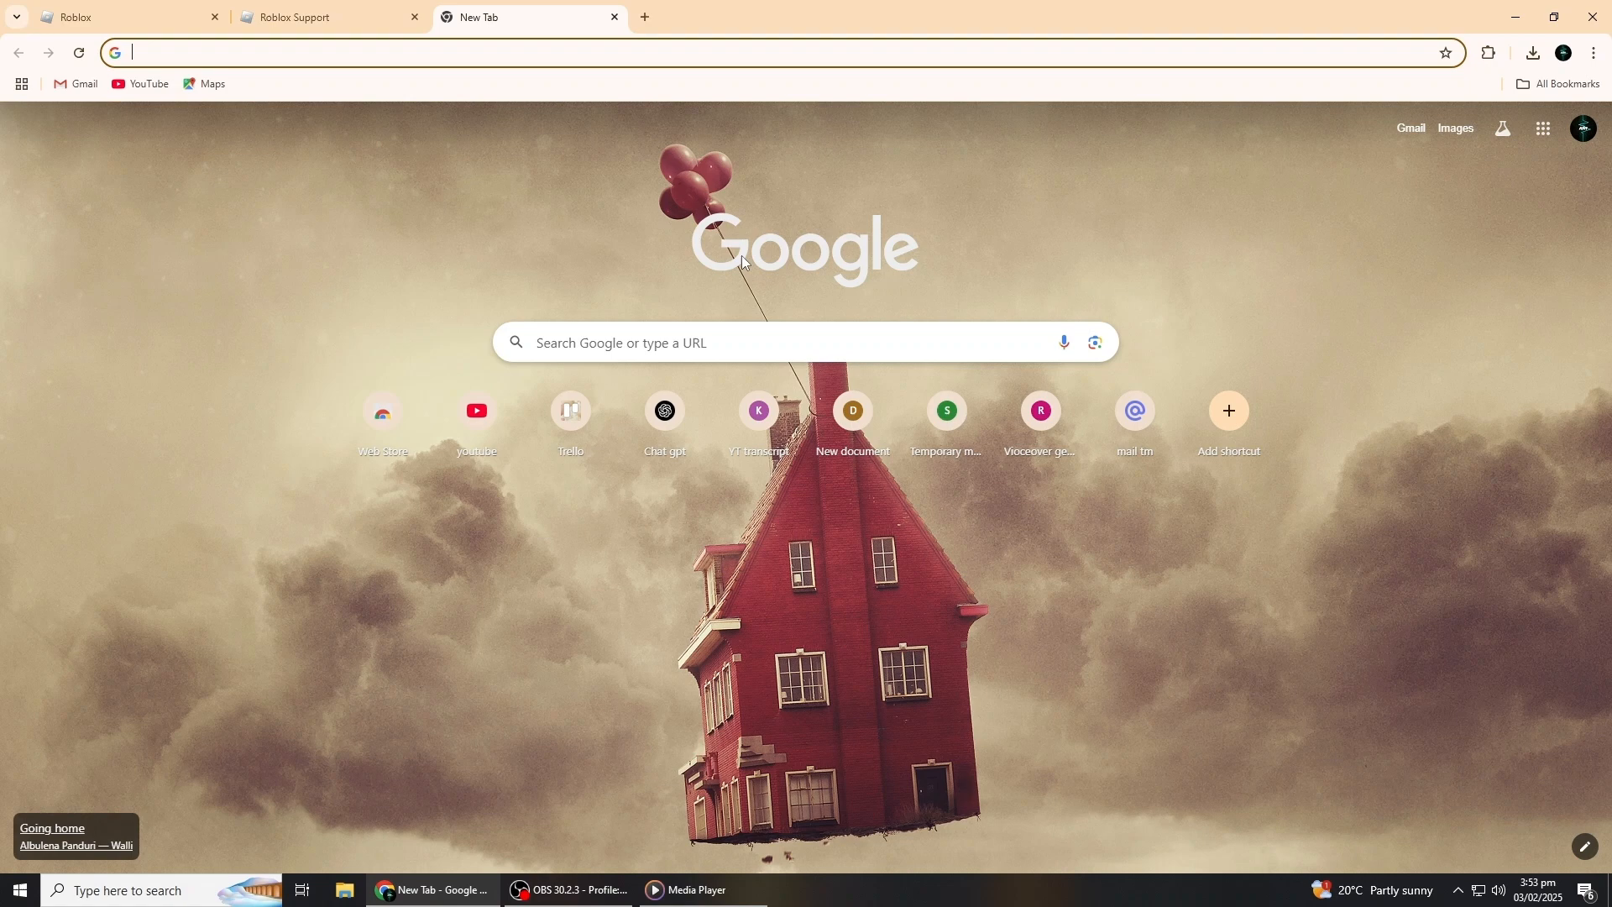
{"action": "mouse_move", "coordinate": [708, 220]}
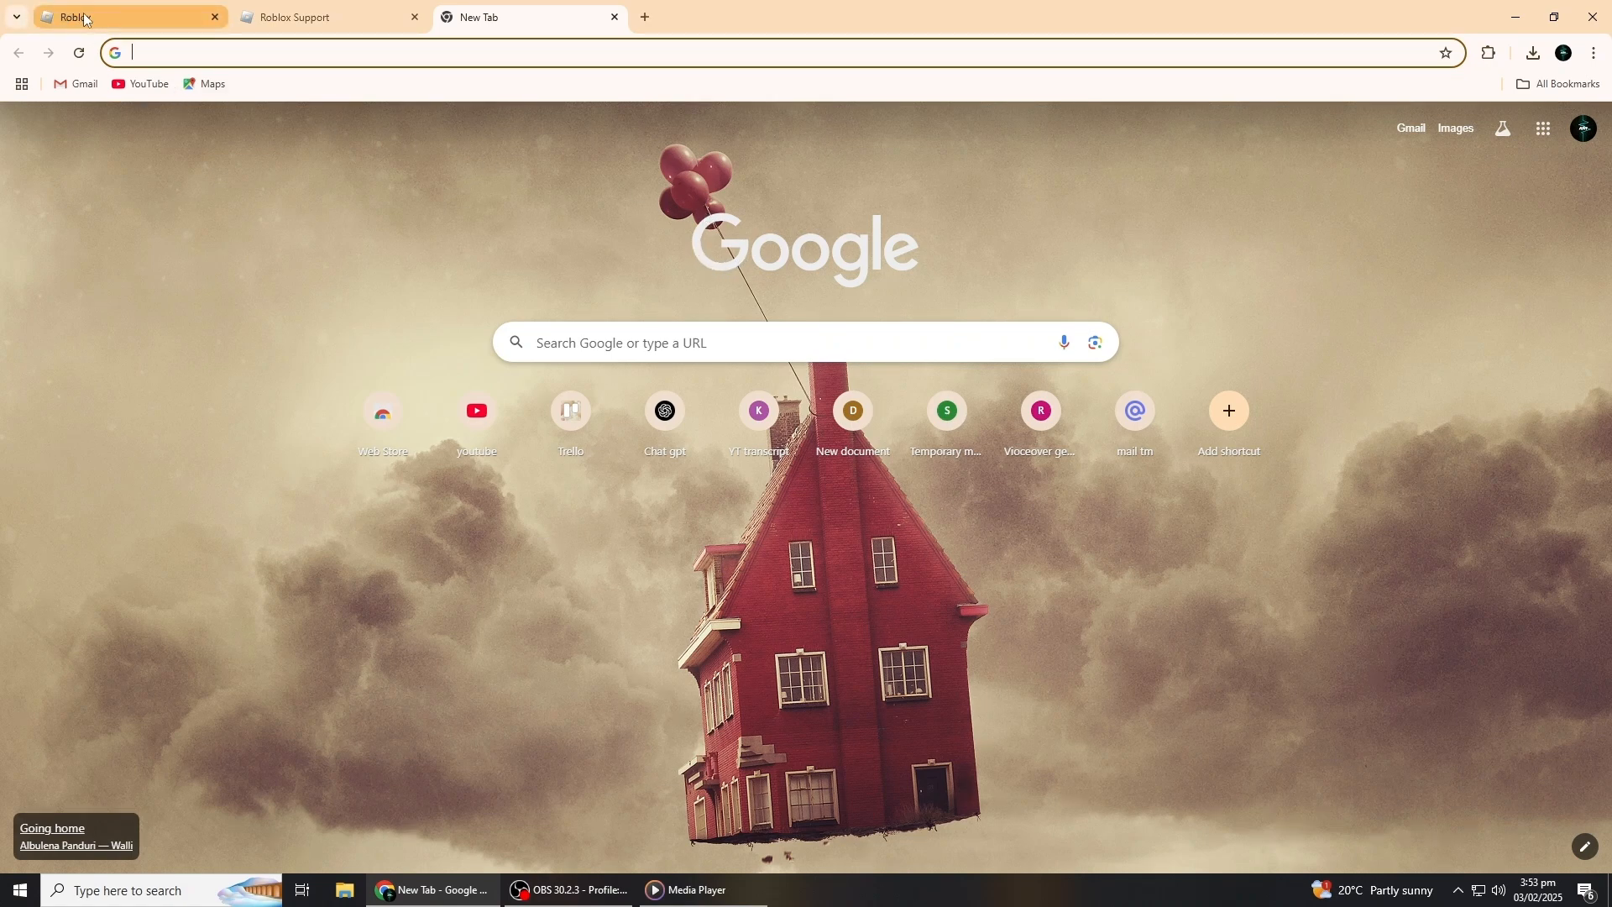
{"action": "left_click", "coordinate": [79, 17]}
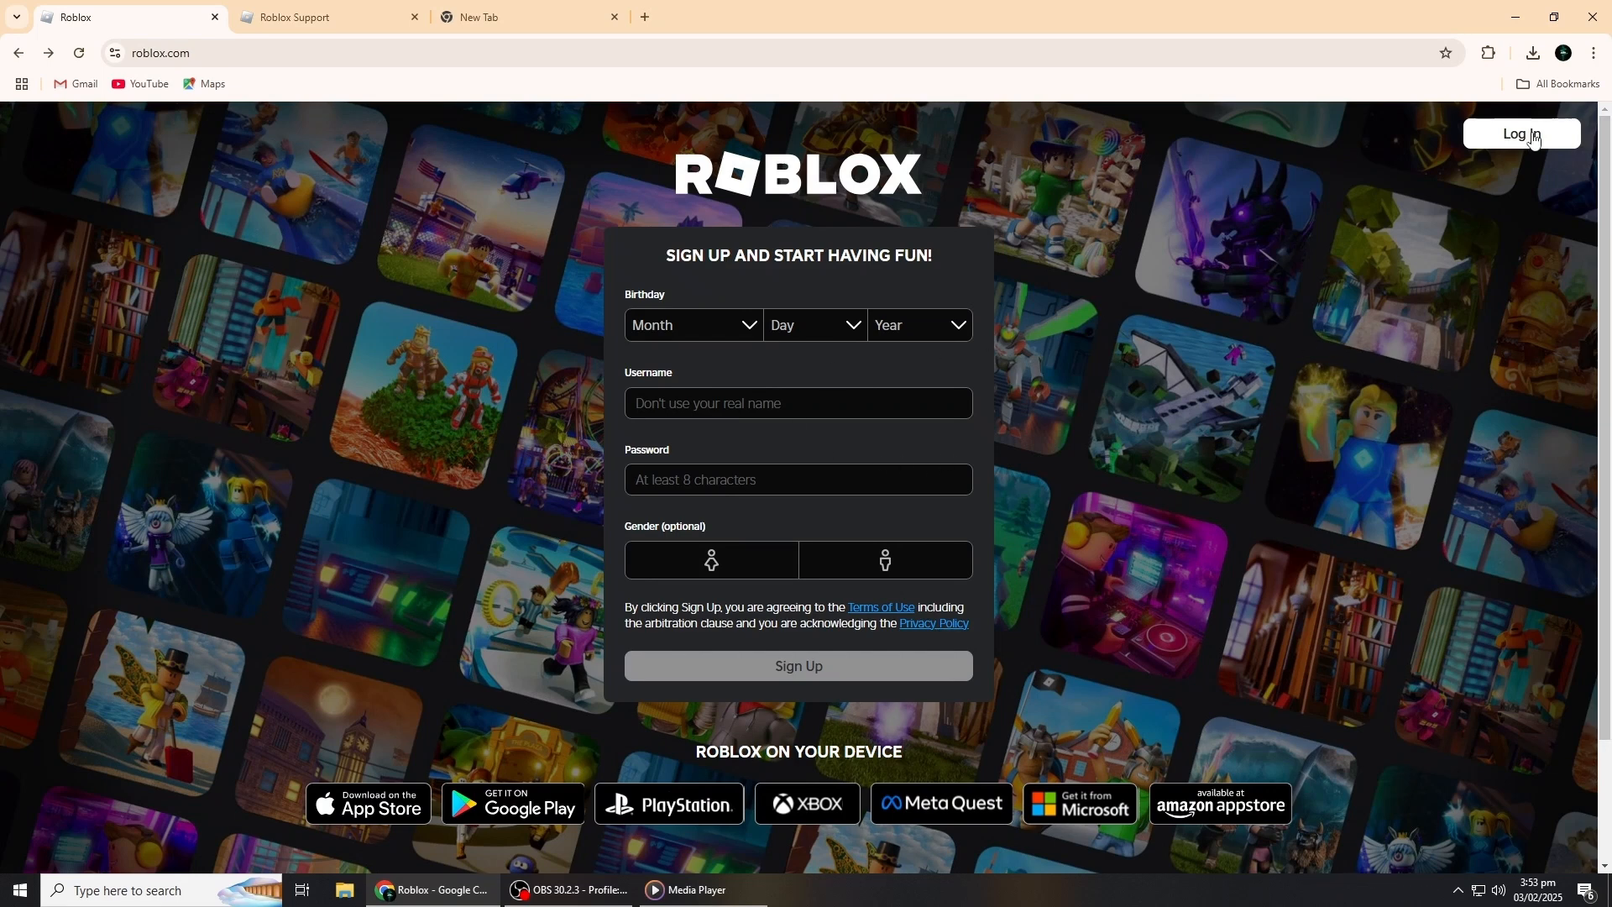
{"action": "left_click", "coordinate": [1529, 135]}
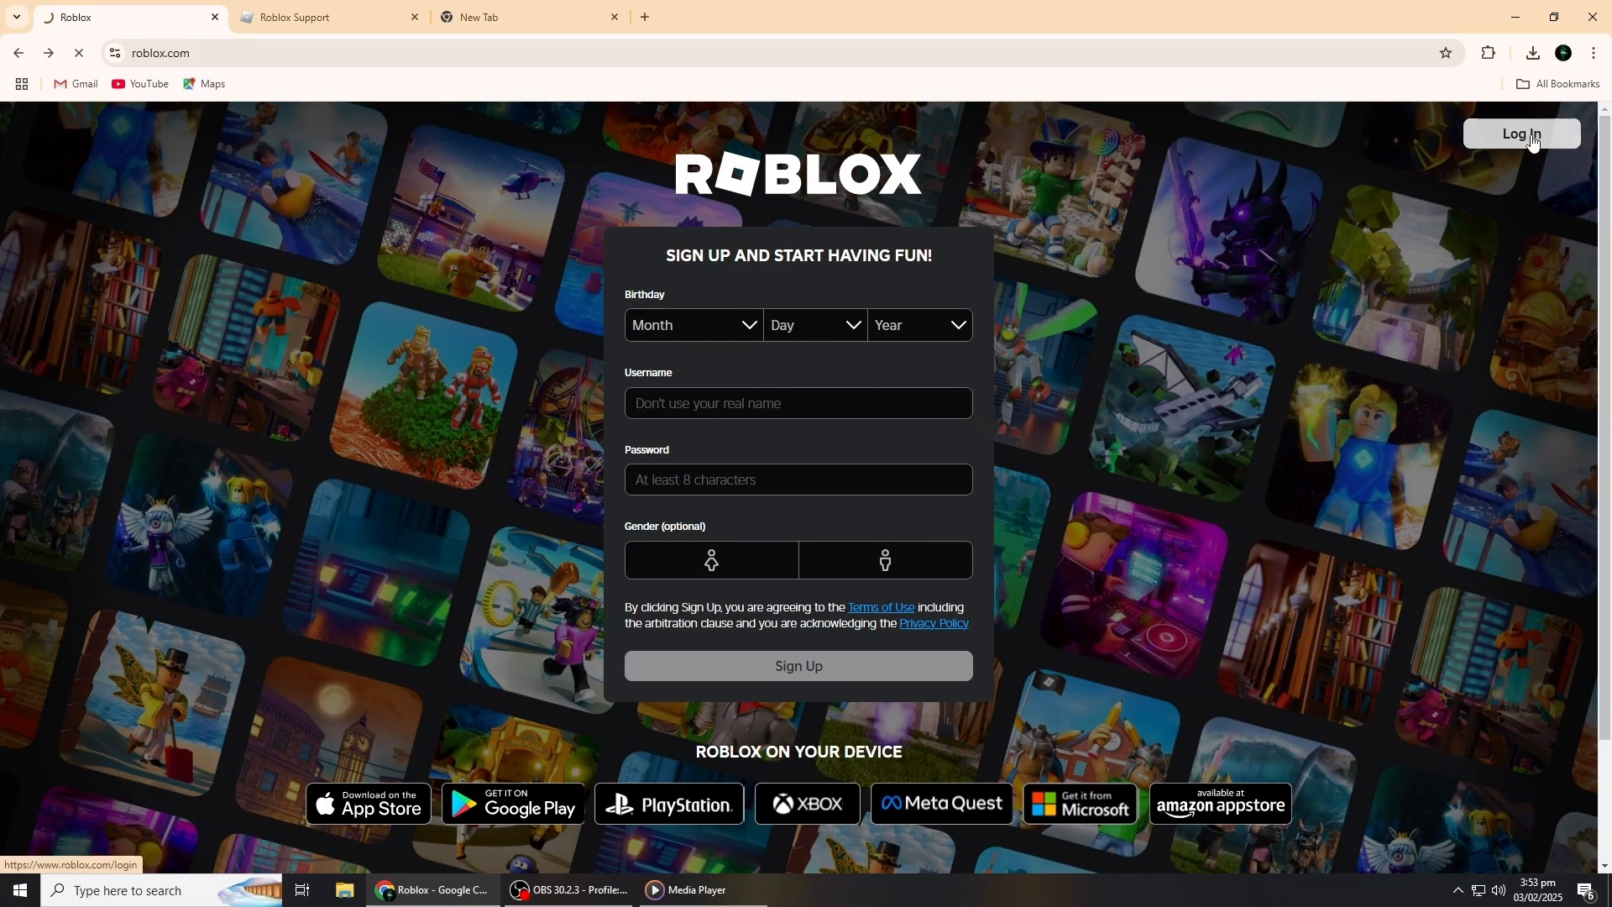
Load the Login to Roblox page at roblox.com/login
{"action": "left_click", "coordinate": [1521, 133]}
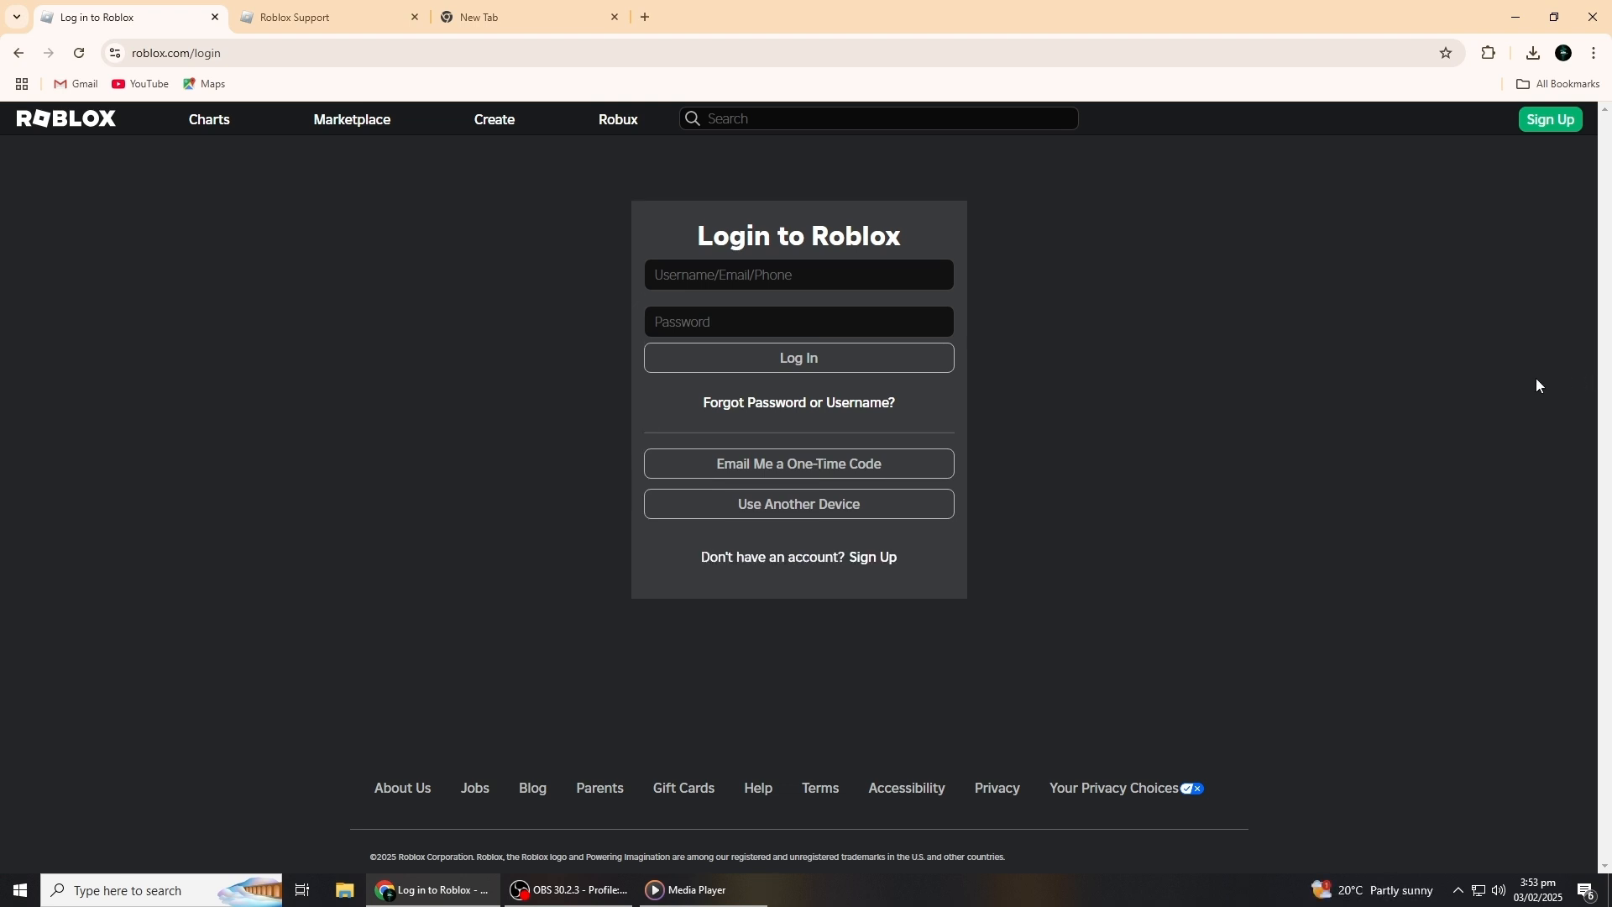
{"action": "mouse_move", "coordinate": [1534, 381]}
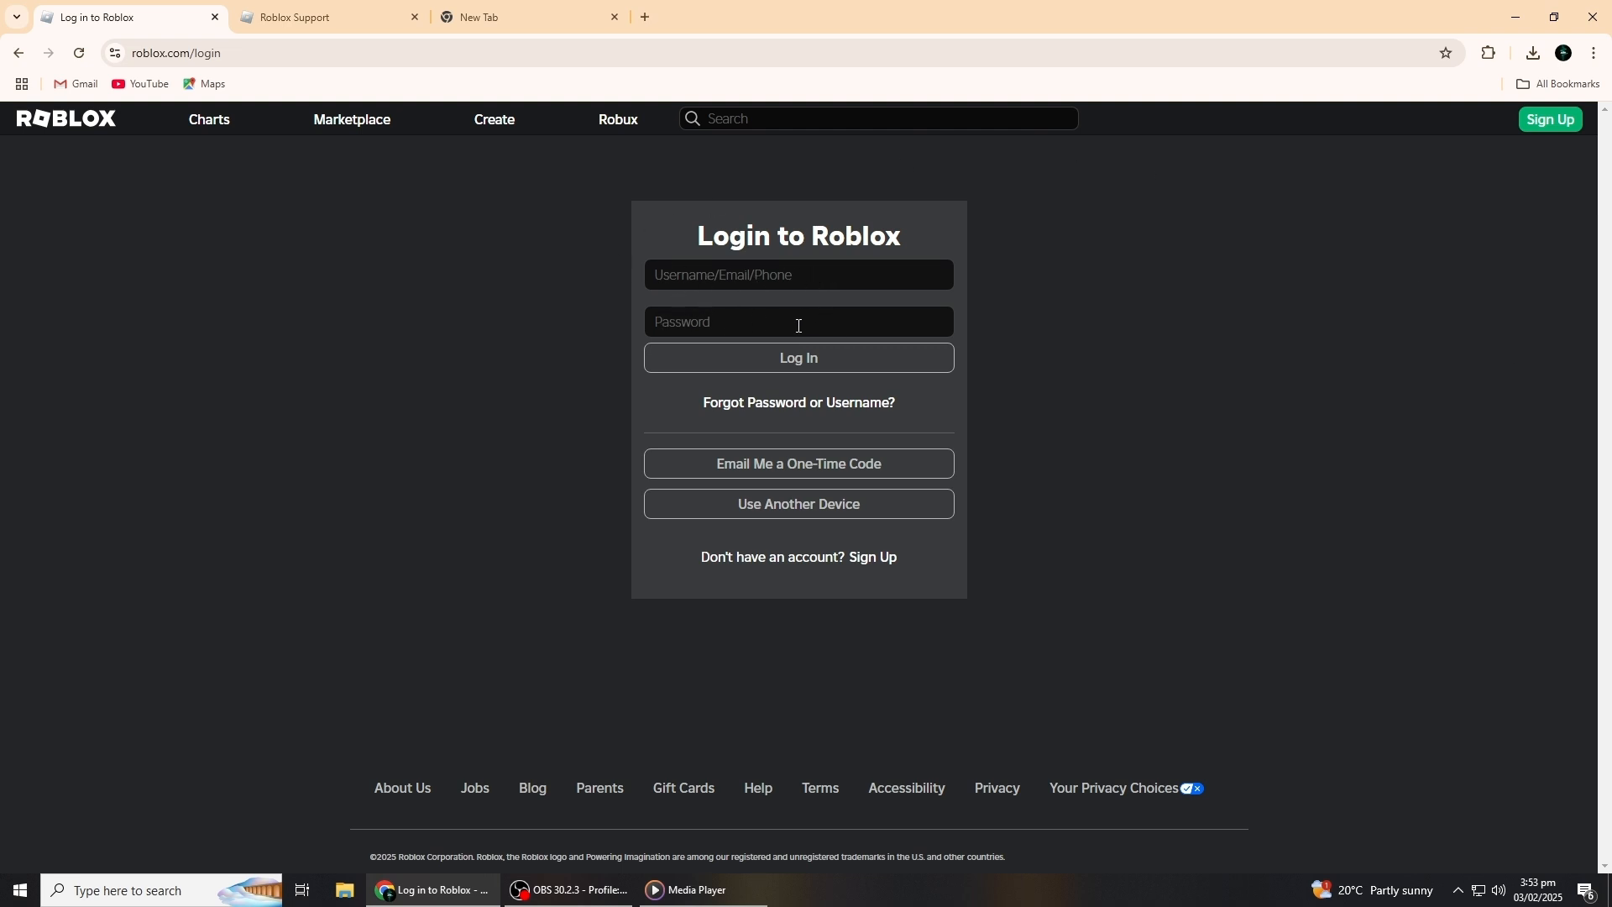
{"action": "mouse_move", "coordinate": [1354, 348]}
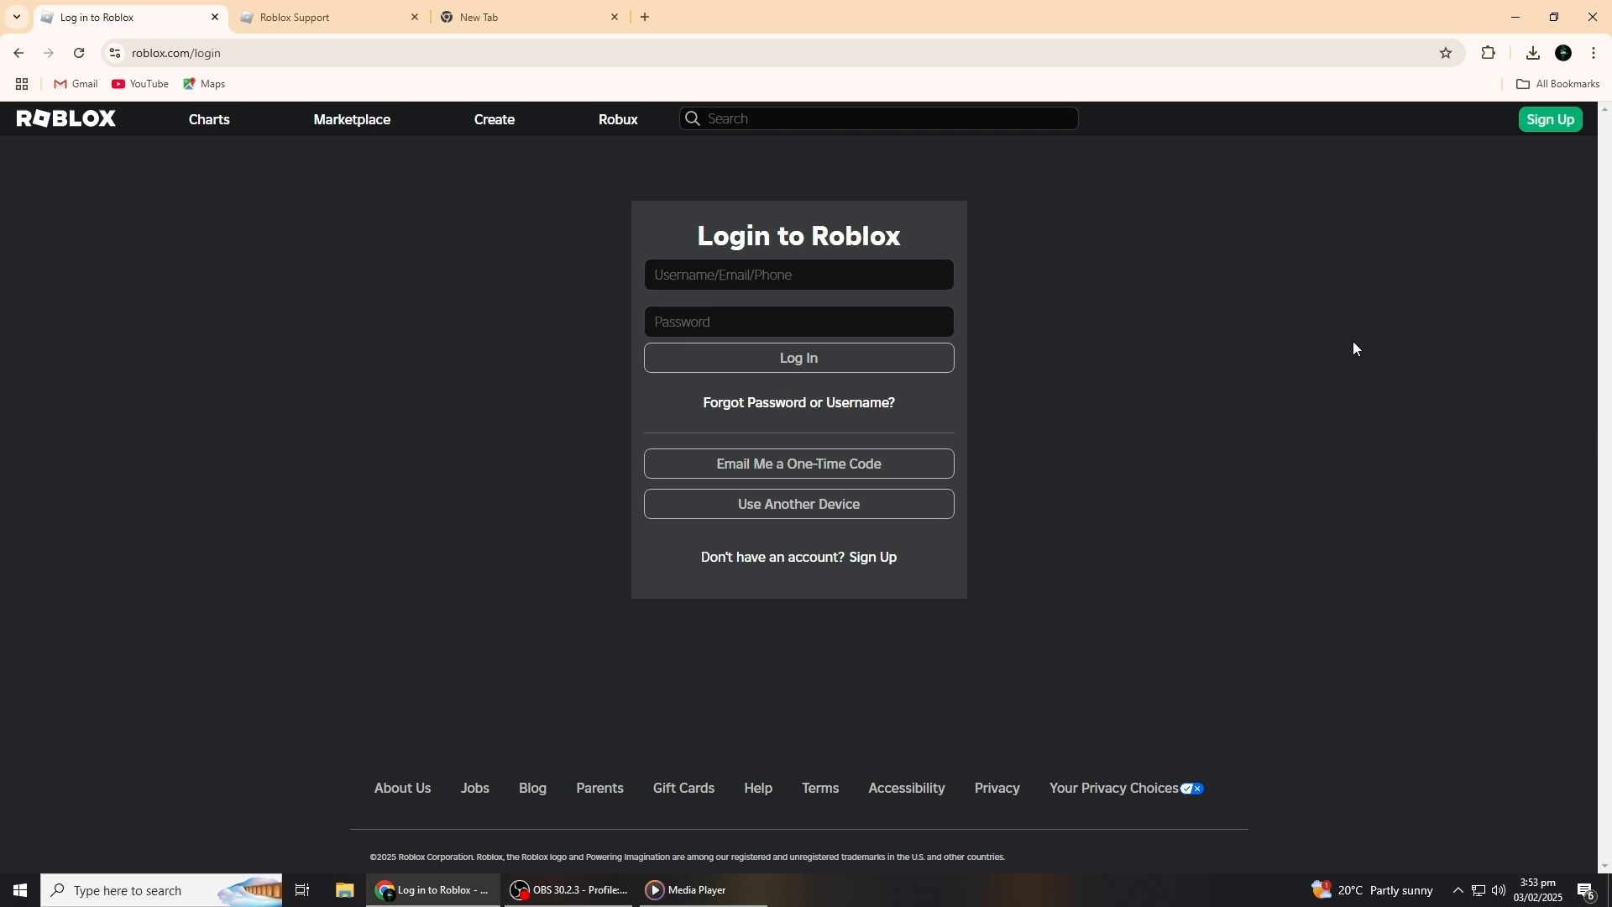
{"action": "mouse_move", "coordinate": [1114, 429]}
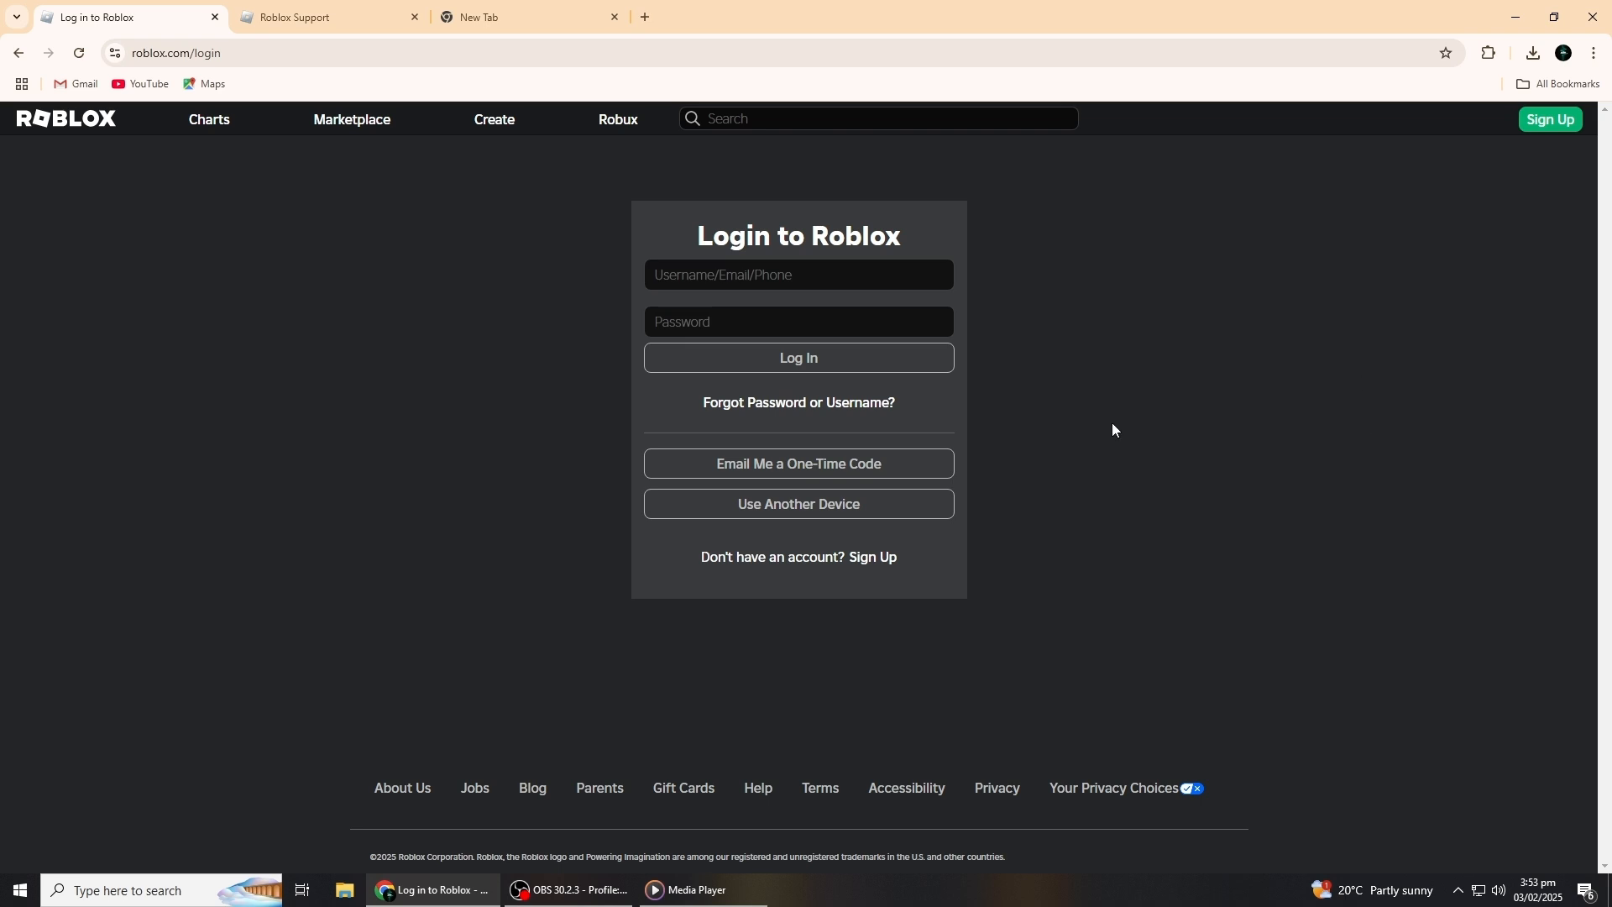
{"action": "mouse_move", "coordinate": [840, 406]}
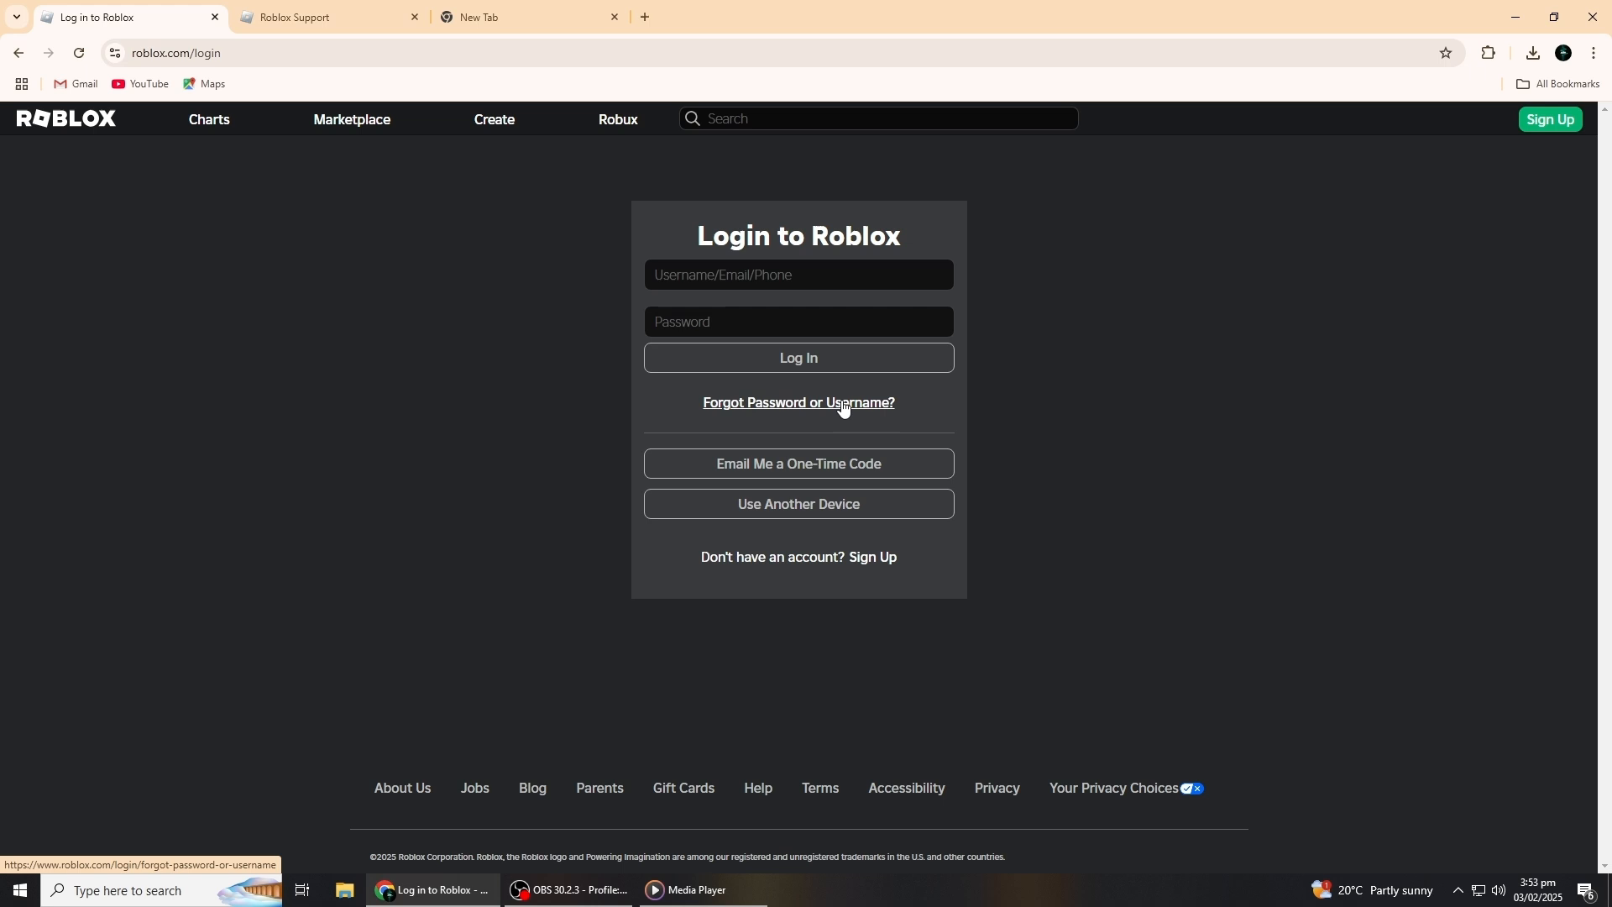
Open the forgot password or username recovery page and focus its empty email field
{"action": "left_click", "coordinate": [798, 402]}
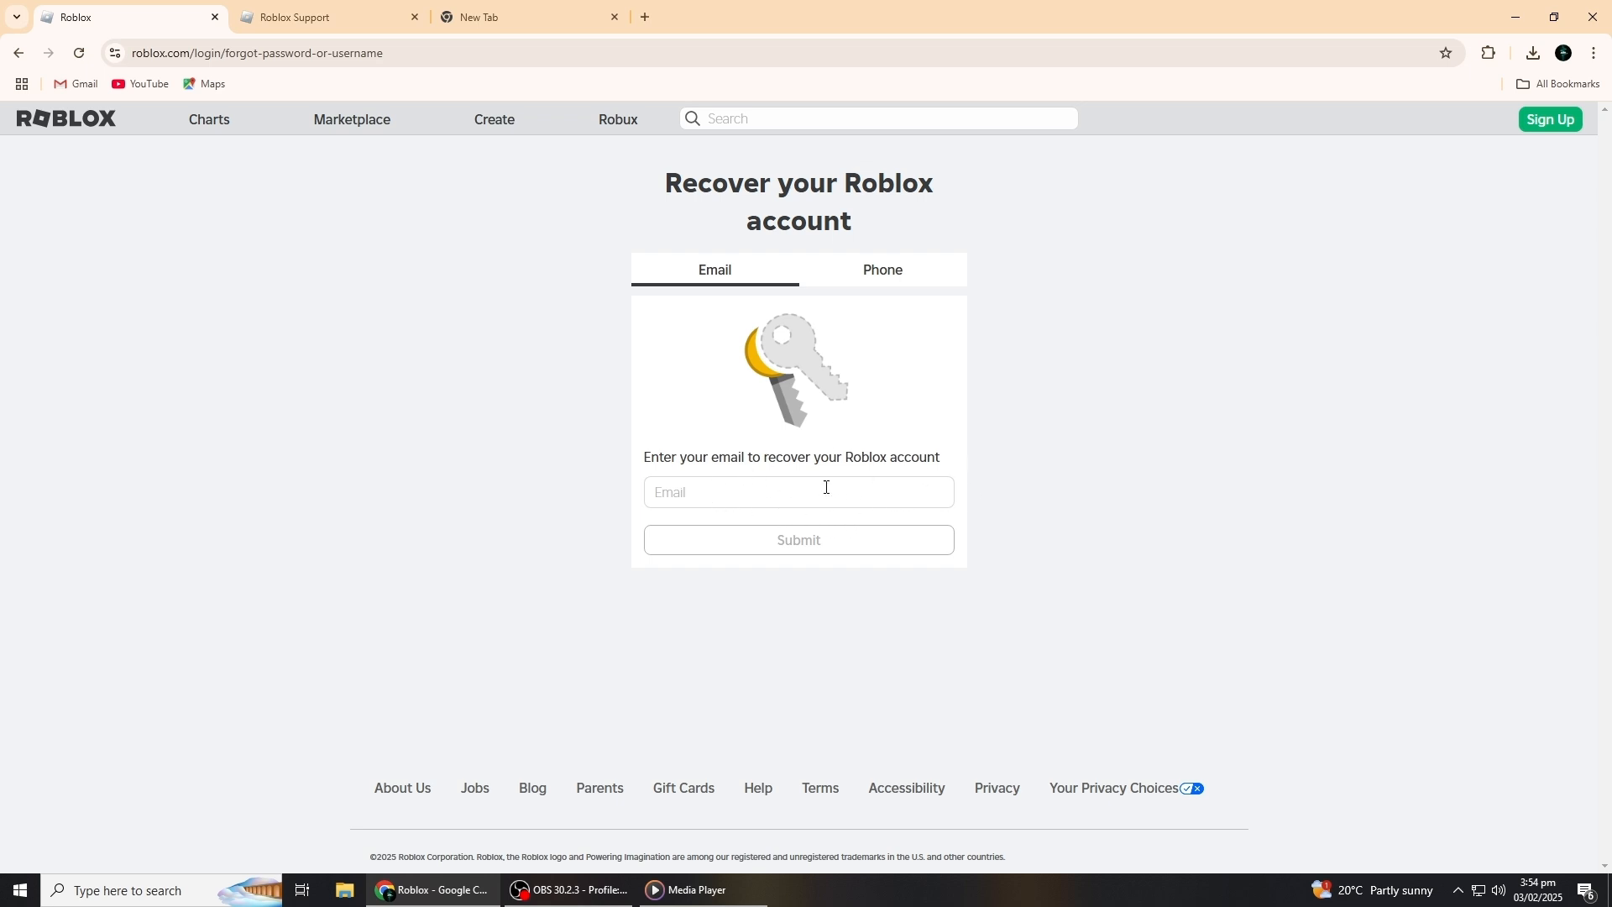
{"action": "left_click", "coordinate": [798, 492]}
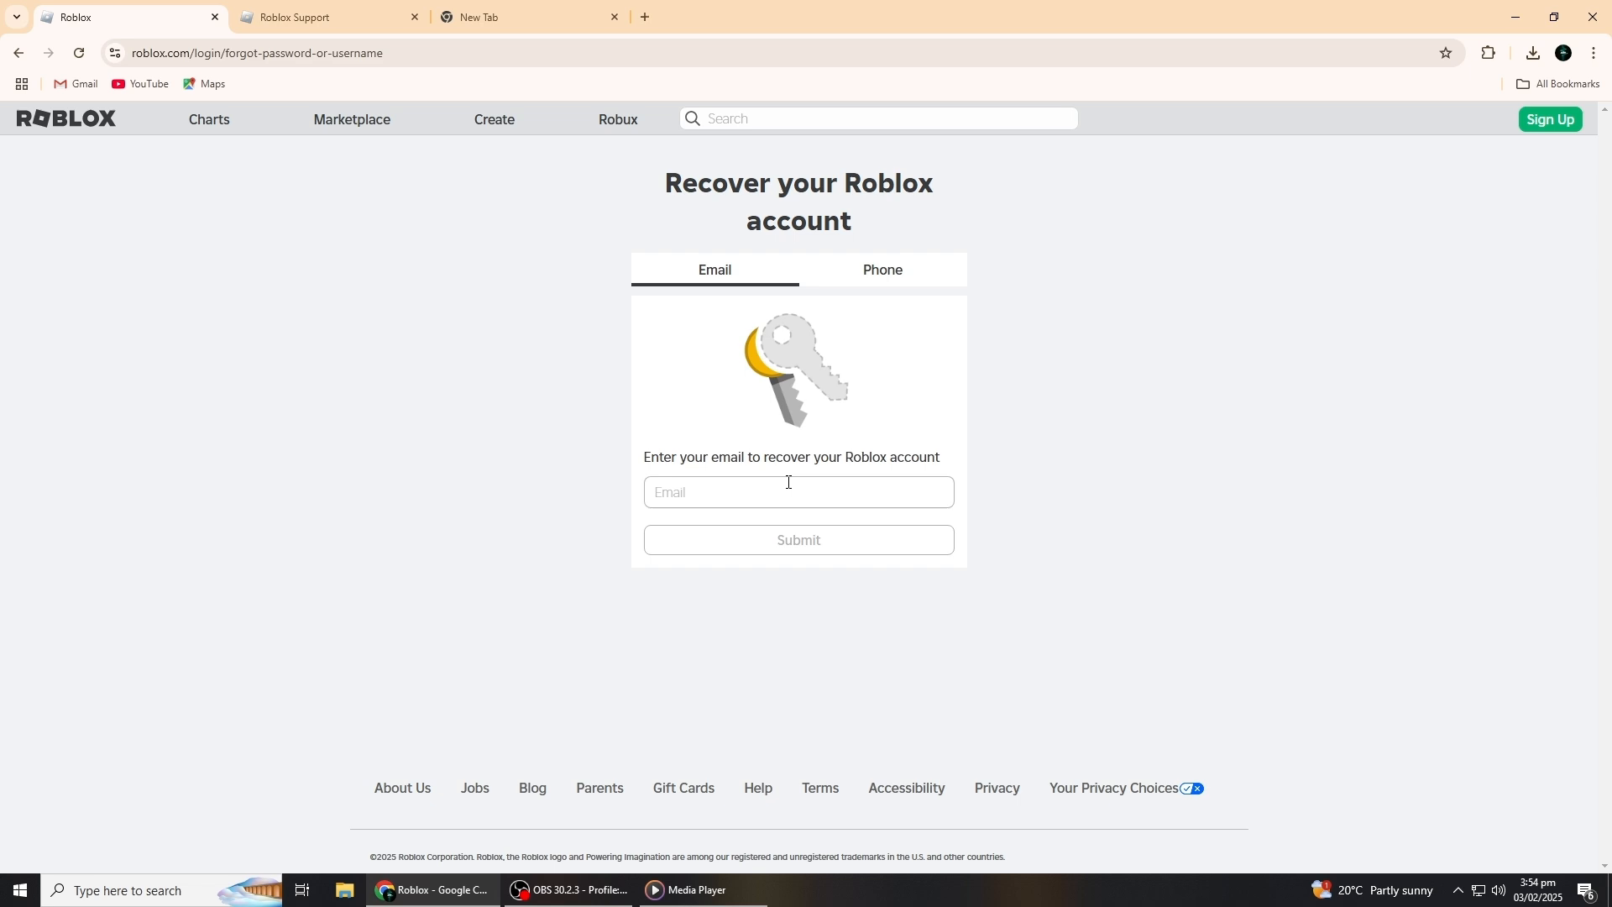
{"action": "mouse_move", "coordinate": [881, 276]}
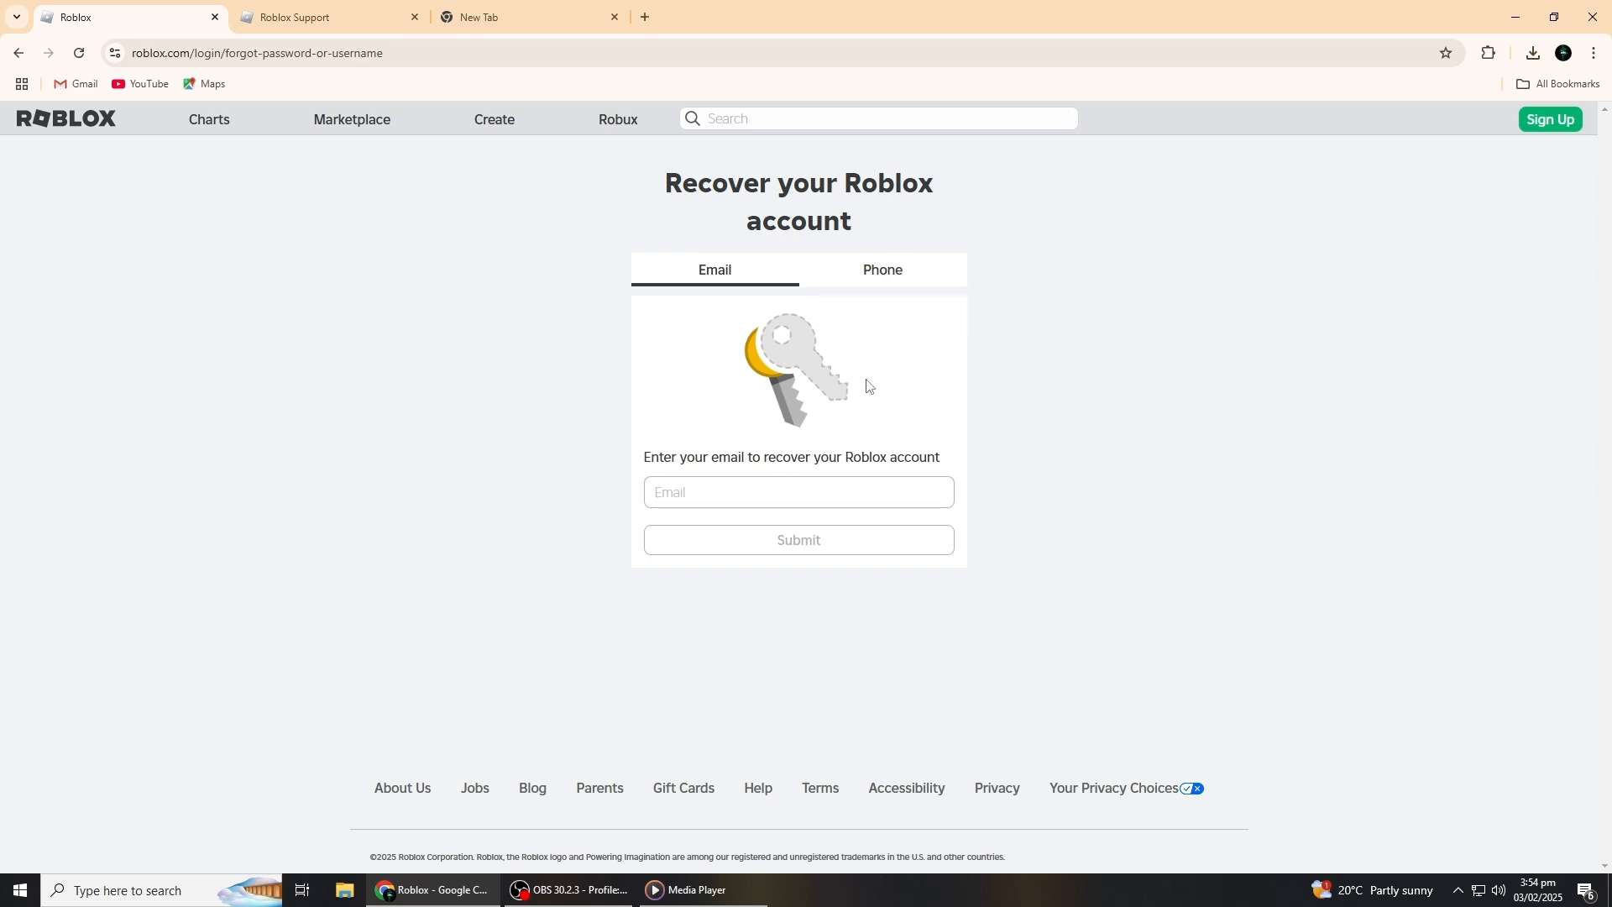
{"action": "mouse_move", "coordinate": [873, 377]}
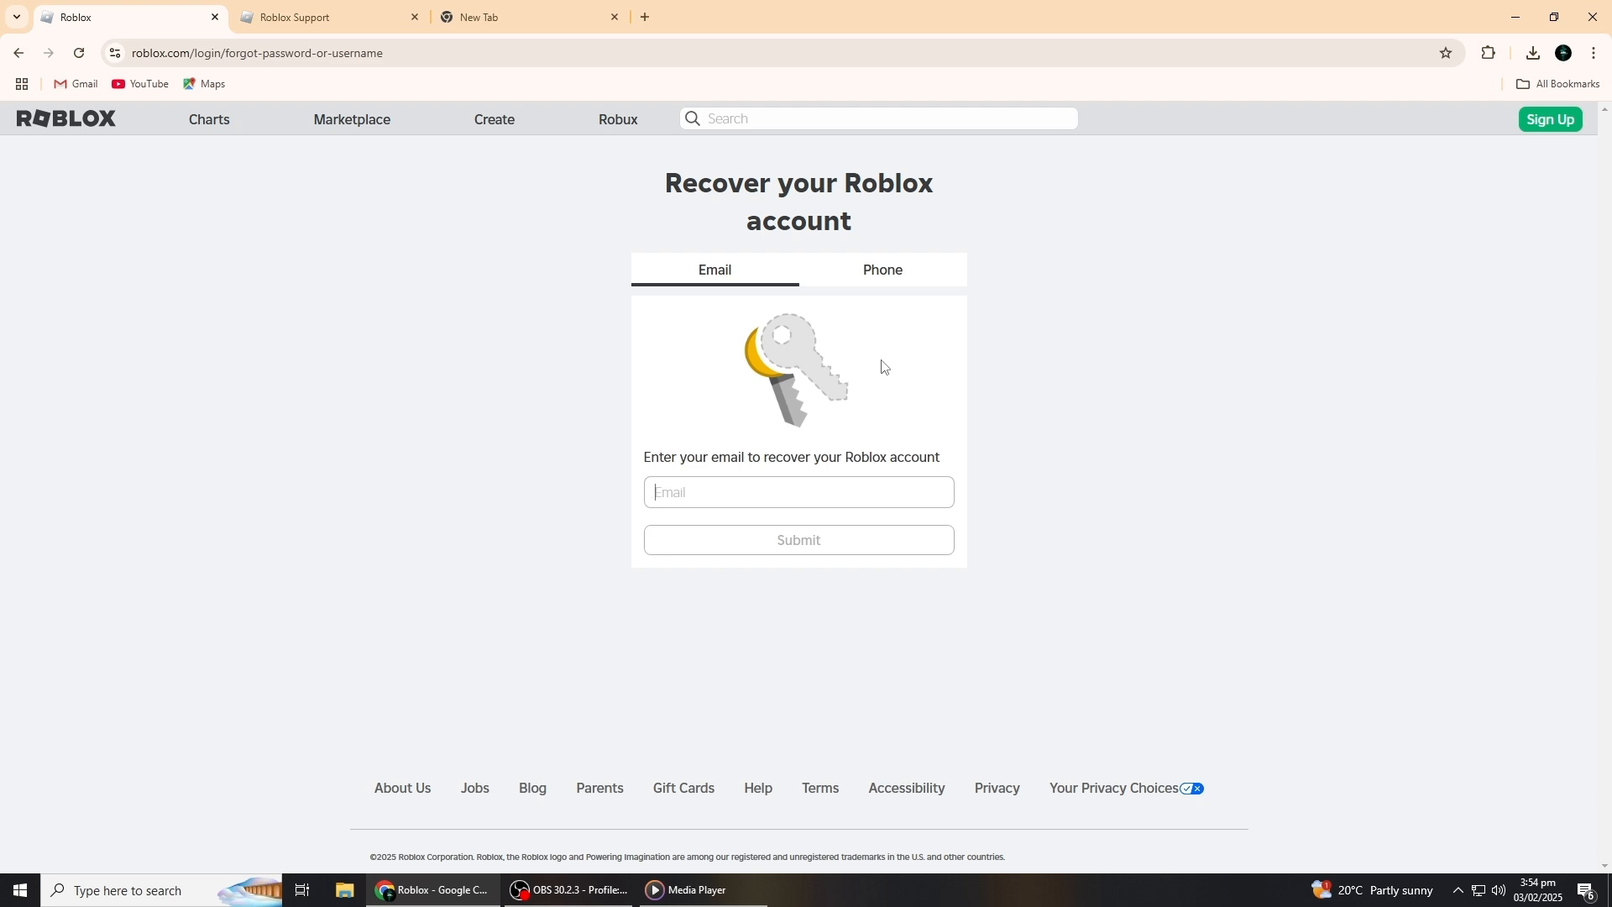
{"action": "mouse_move", "coordinate": [888, 357]}
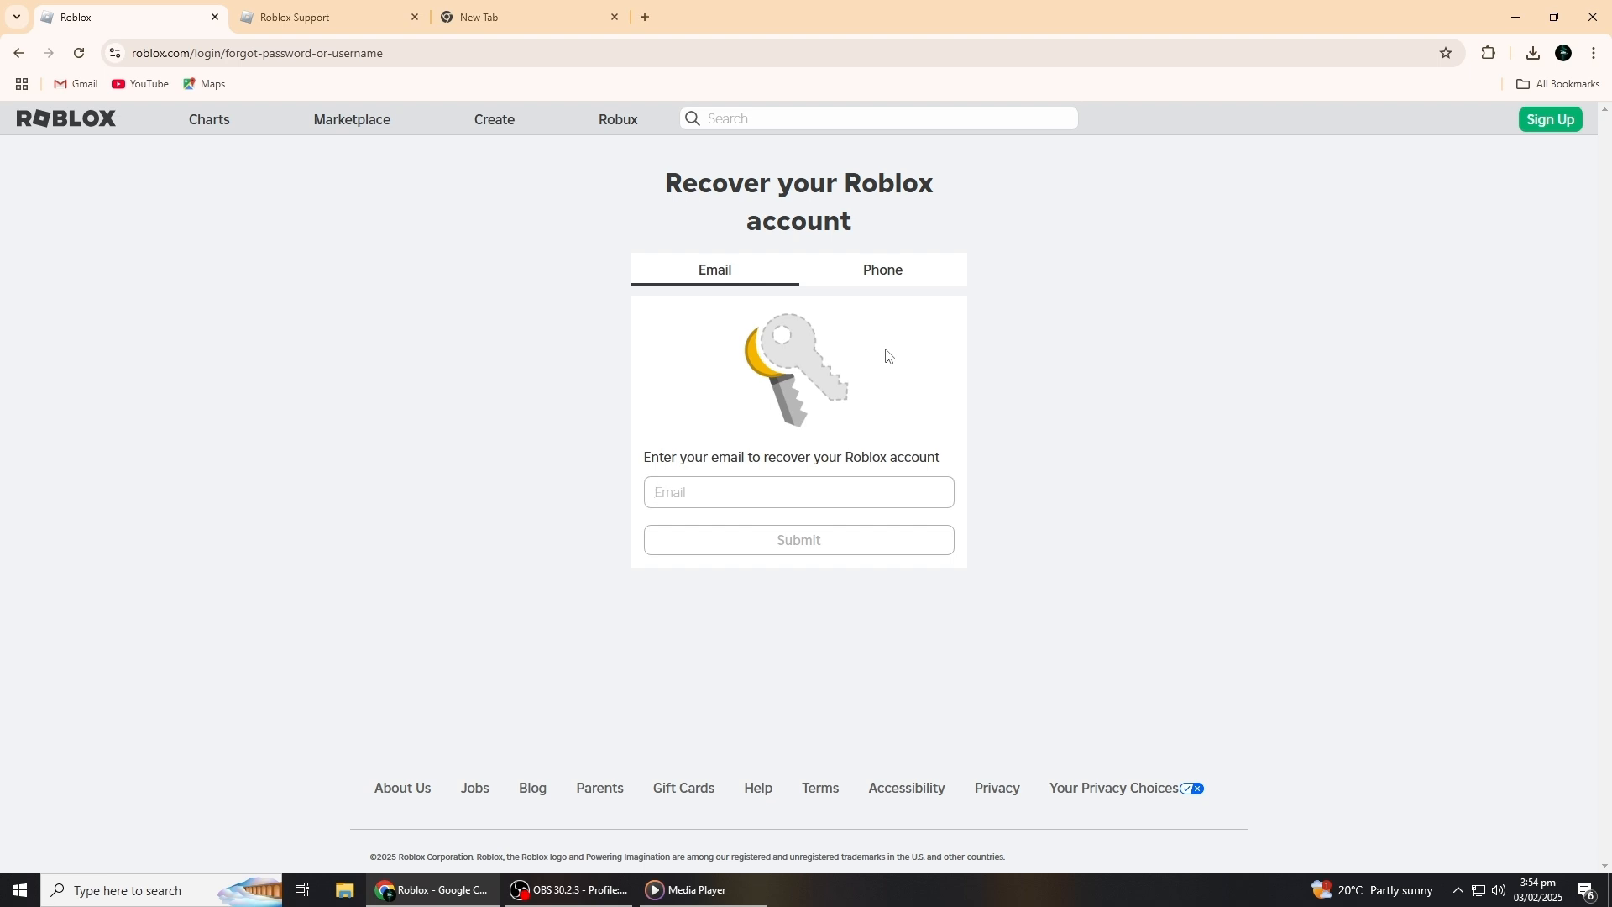
{"action": "mouse_move", "coordinate": [767, 556]}
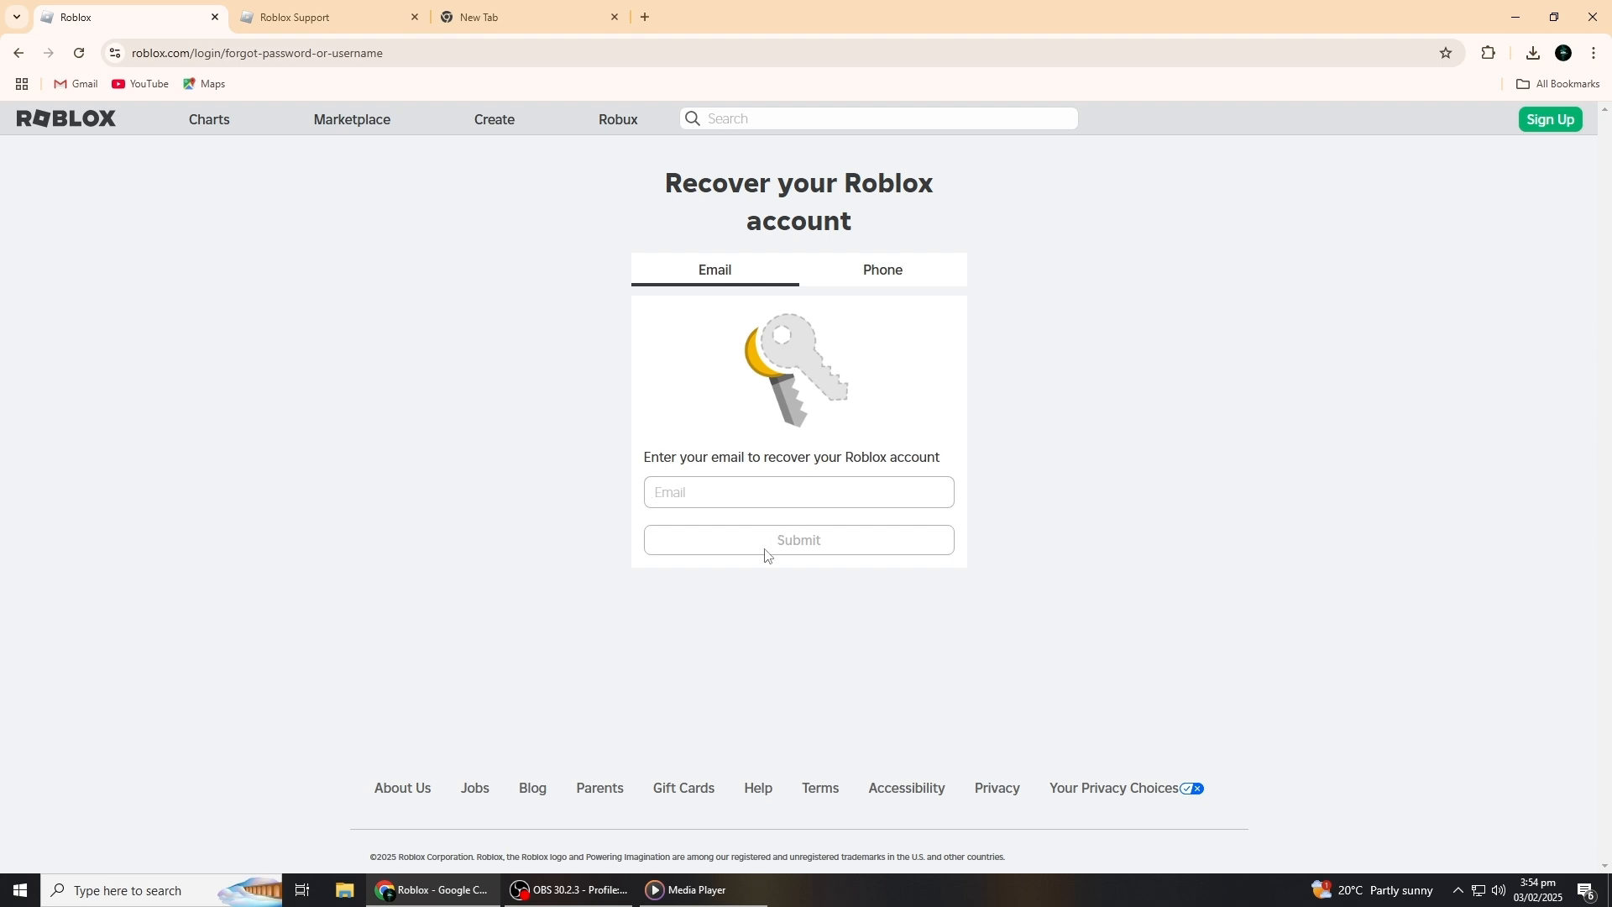
{"action": "mouse_move", "coordinate": [833, 551]}
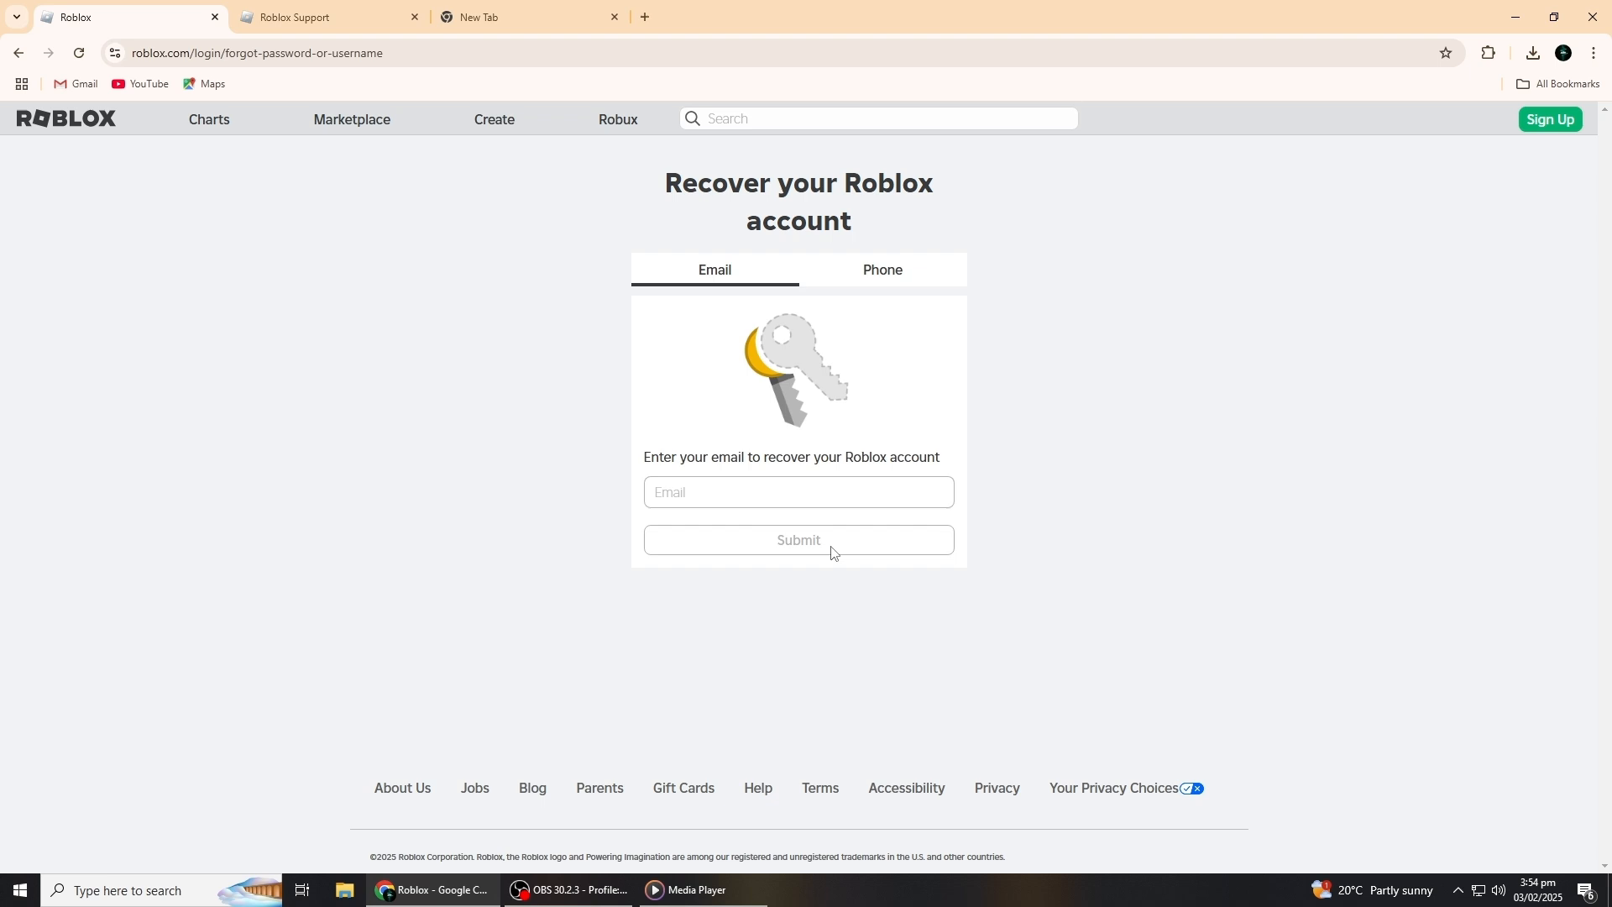
{"action": "left_click", "coordinate": [798, 492]}
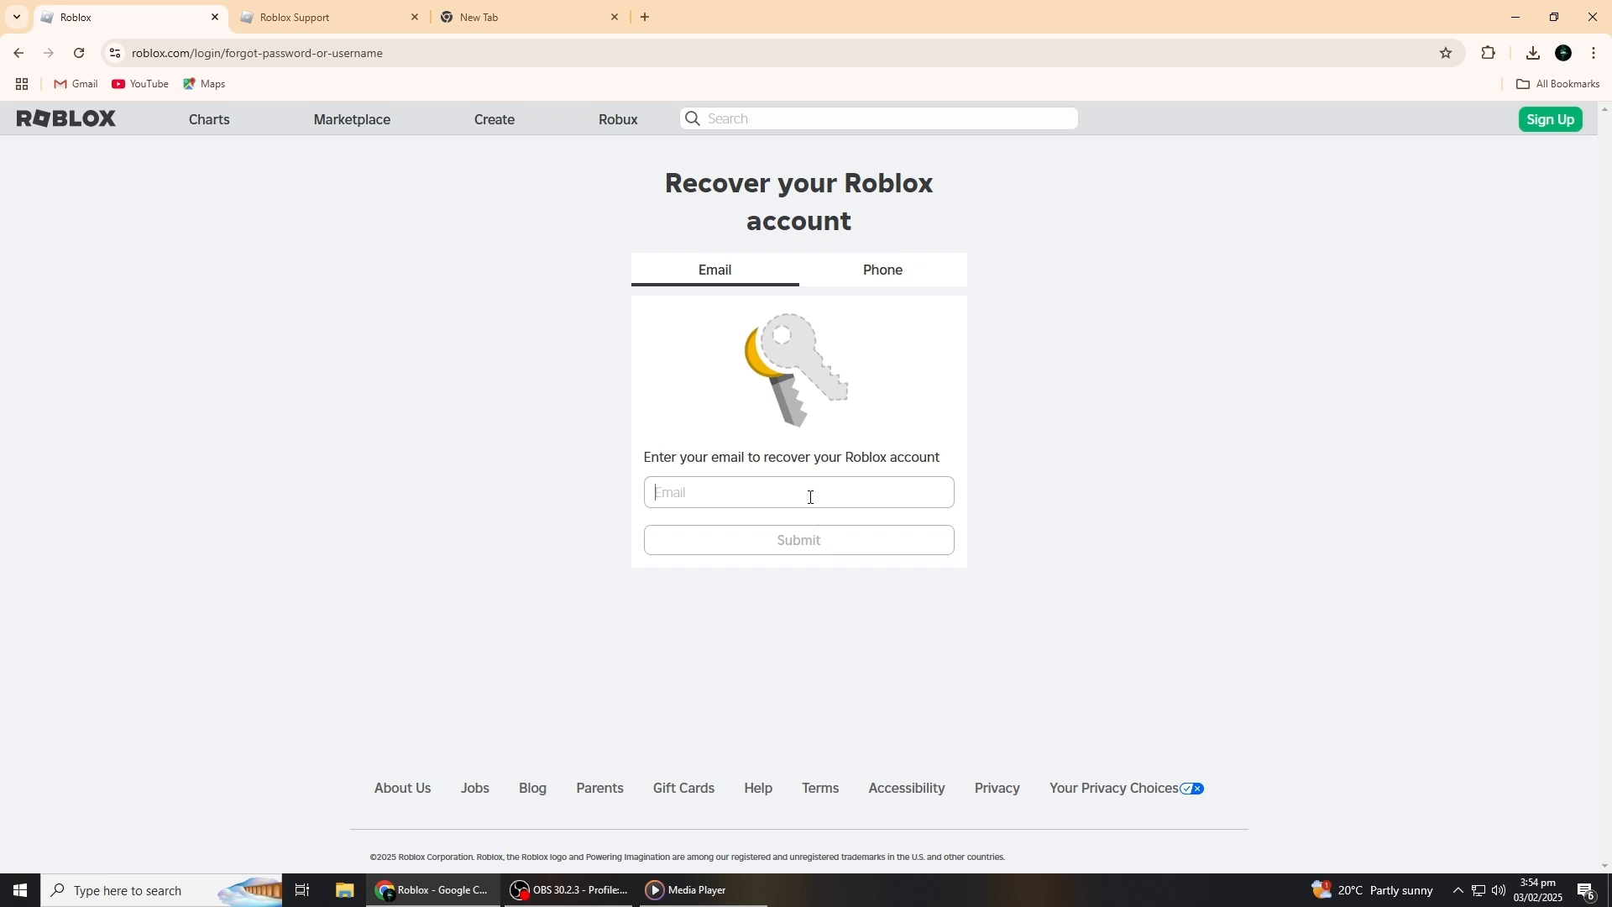
{"action": "mouse_move", "coordinate": [922, 376]}
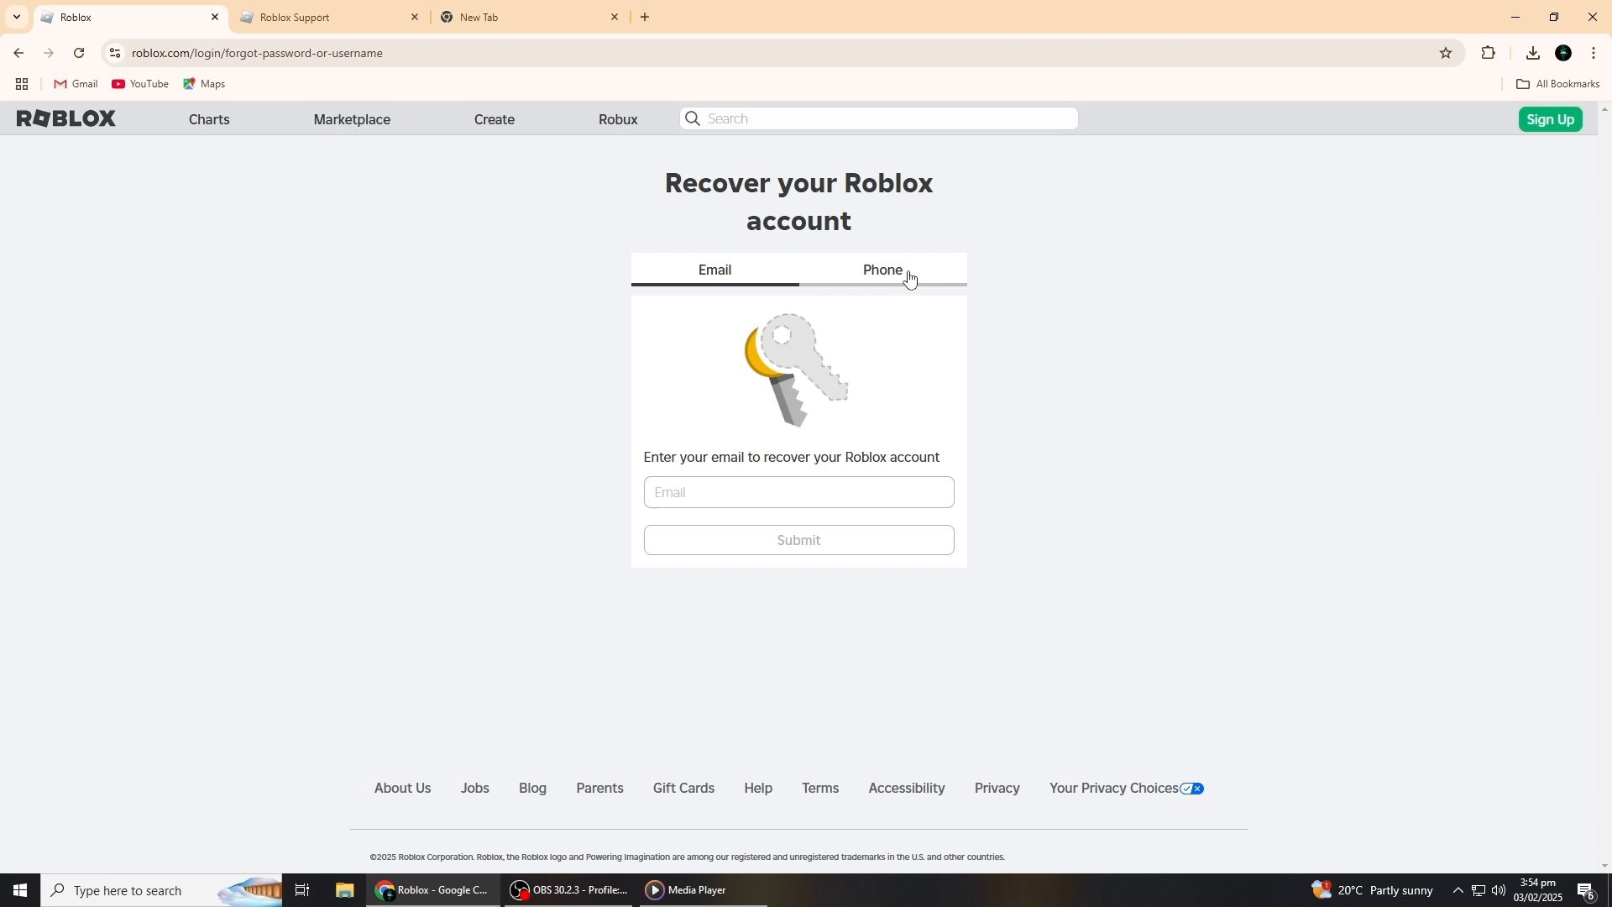
Switch account recovery to the Phone option and focus the empty phone number field
{"action": "left_click", "coordinate": [882, 269]}
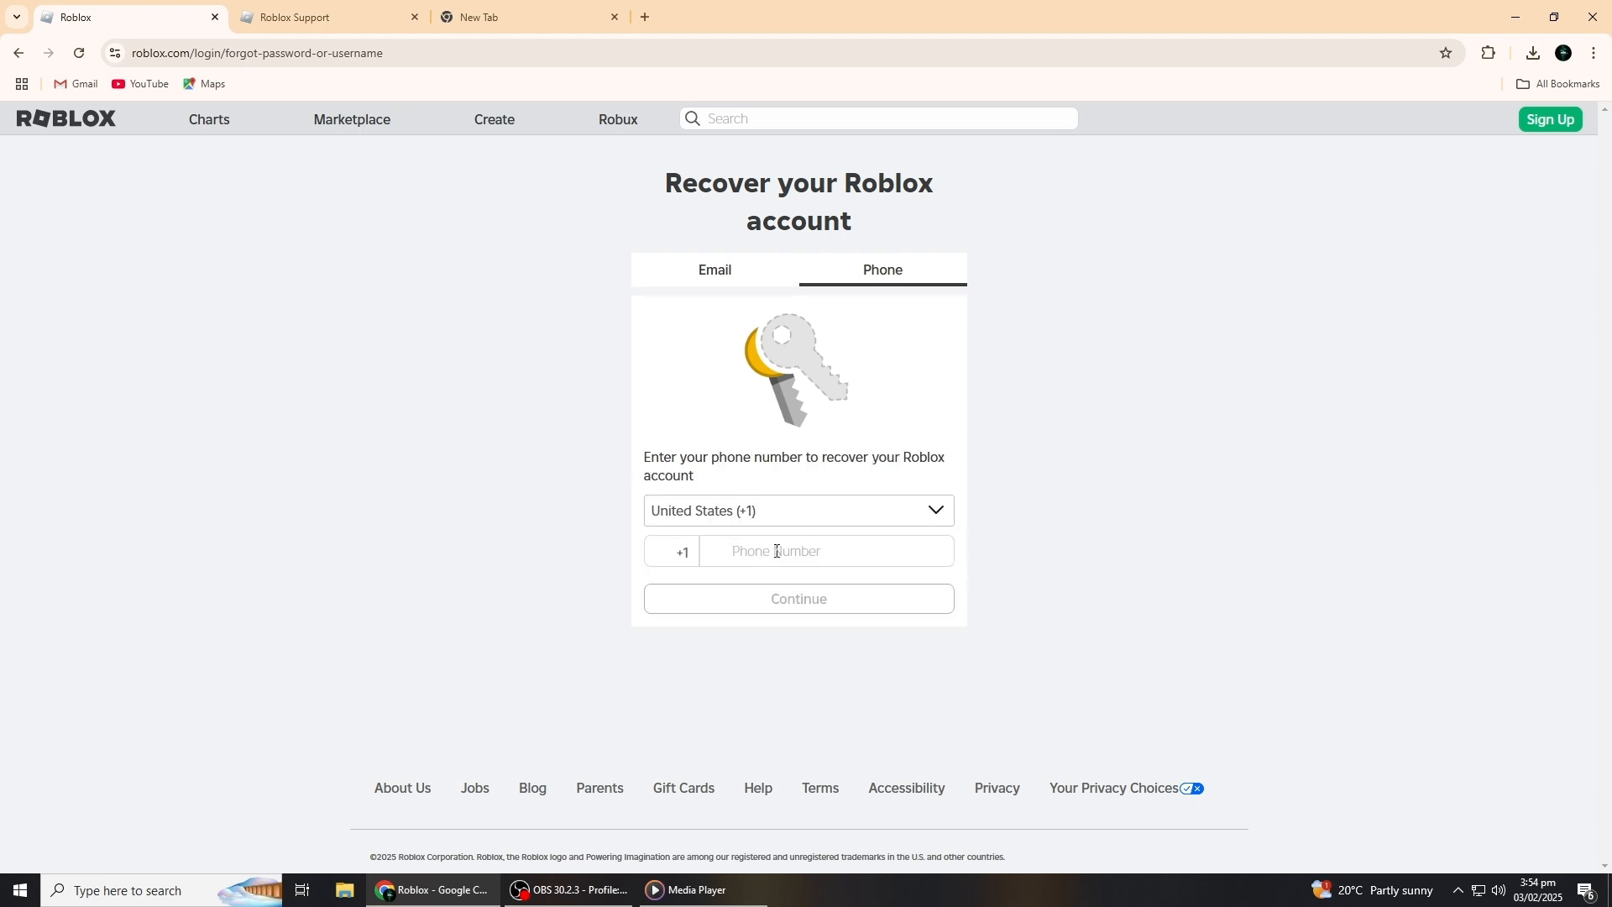
{"action": "left_click", "coordinate": [798, 599]}
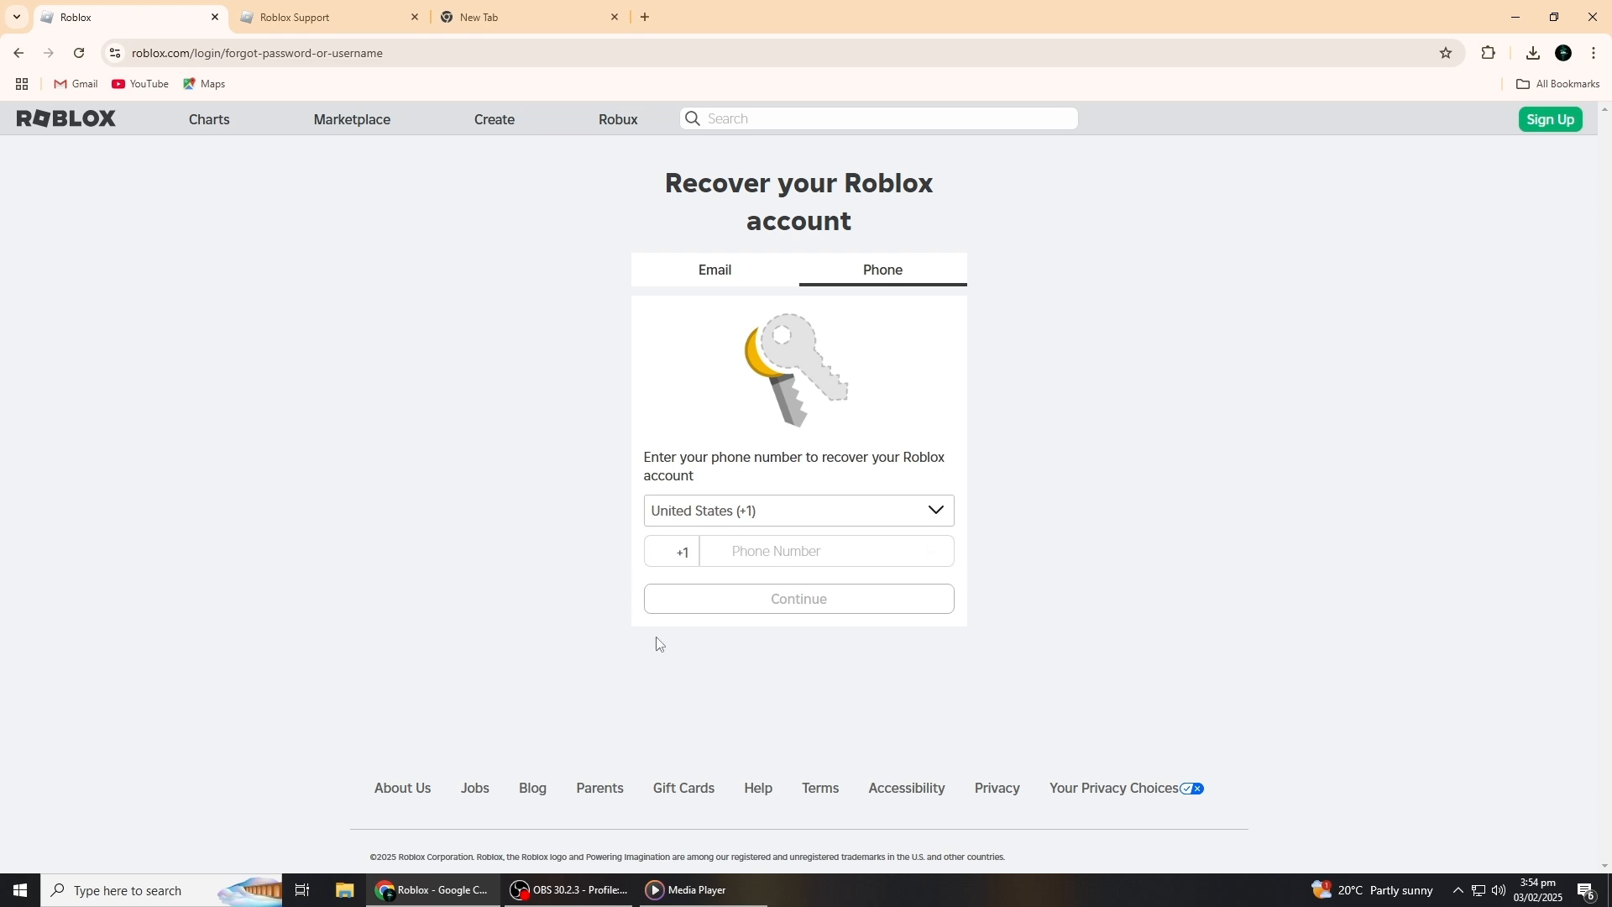
{"action": "mouse_move", "coordinate": [780, 626]}
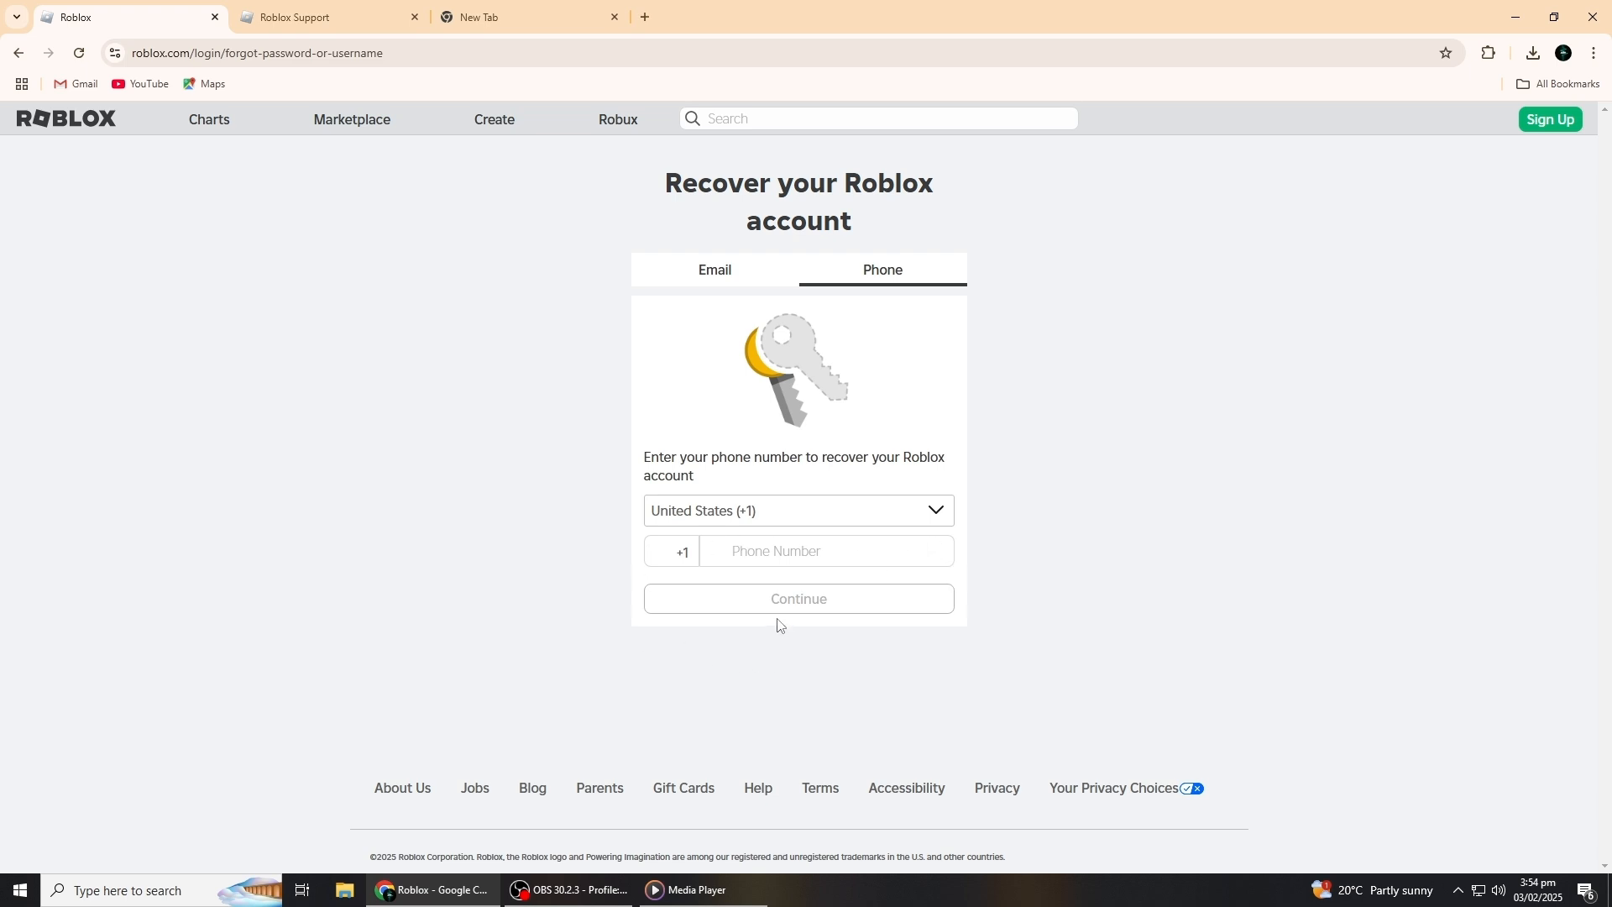
{"action": "mouse_move", "coordinate": [661, 493]}
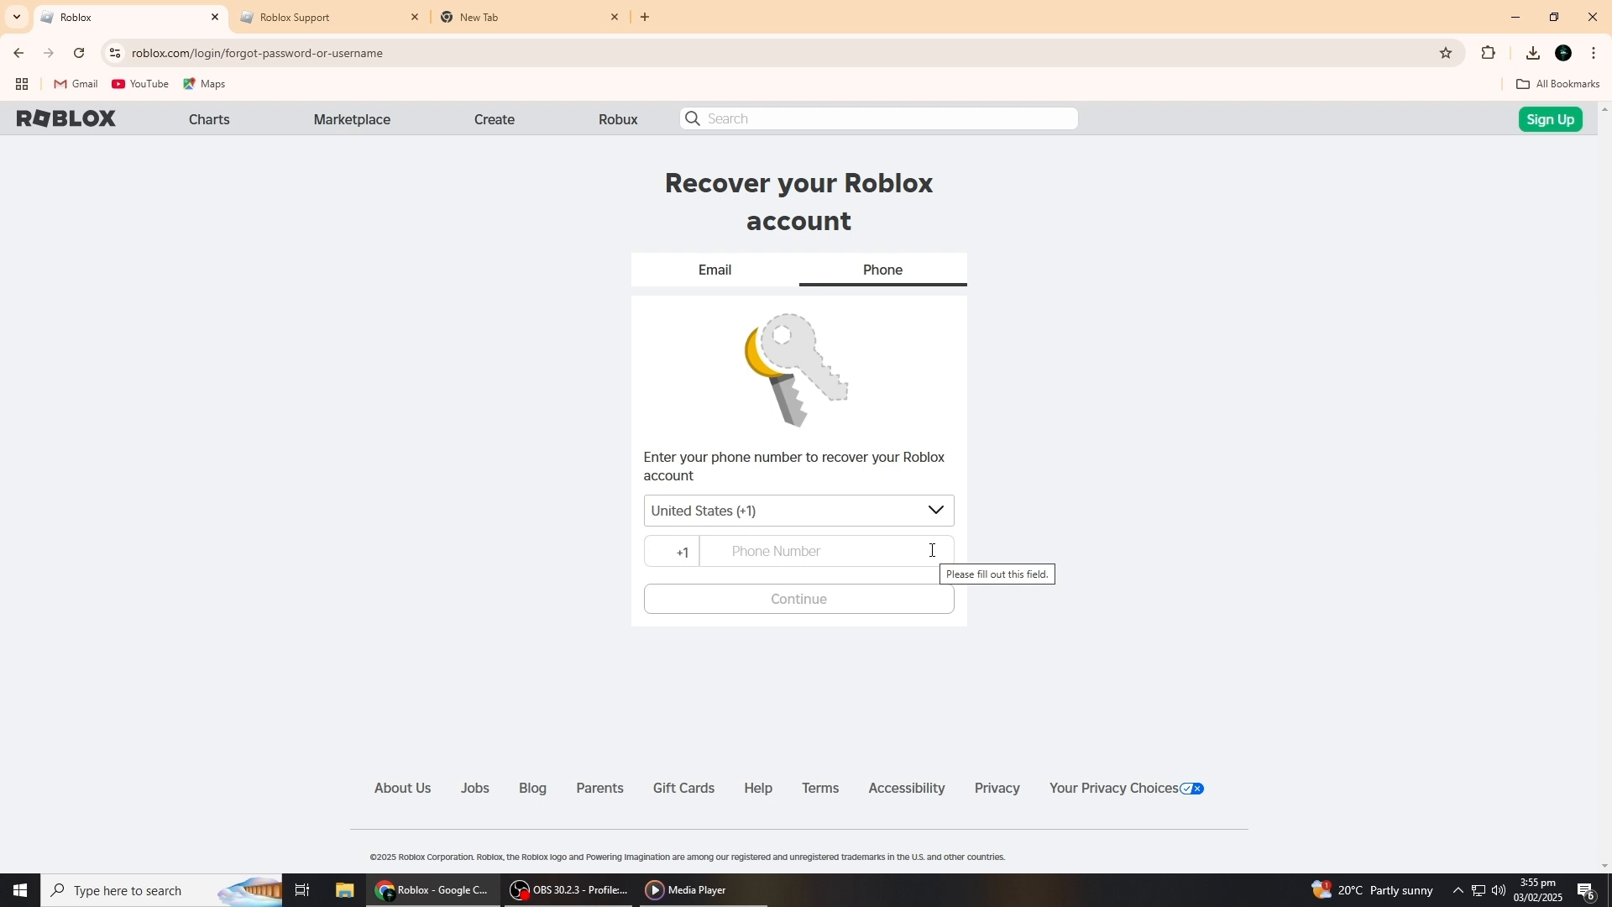
{"action": "mouse_move", "coordinate": [819, 520]}
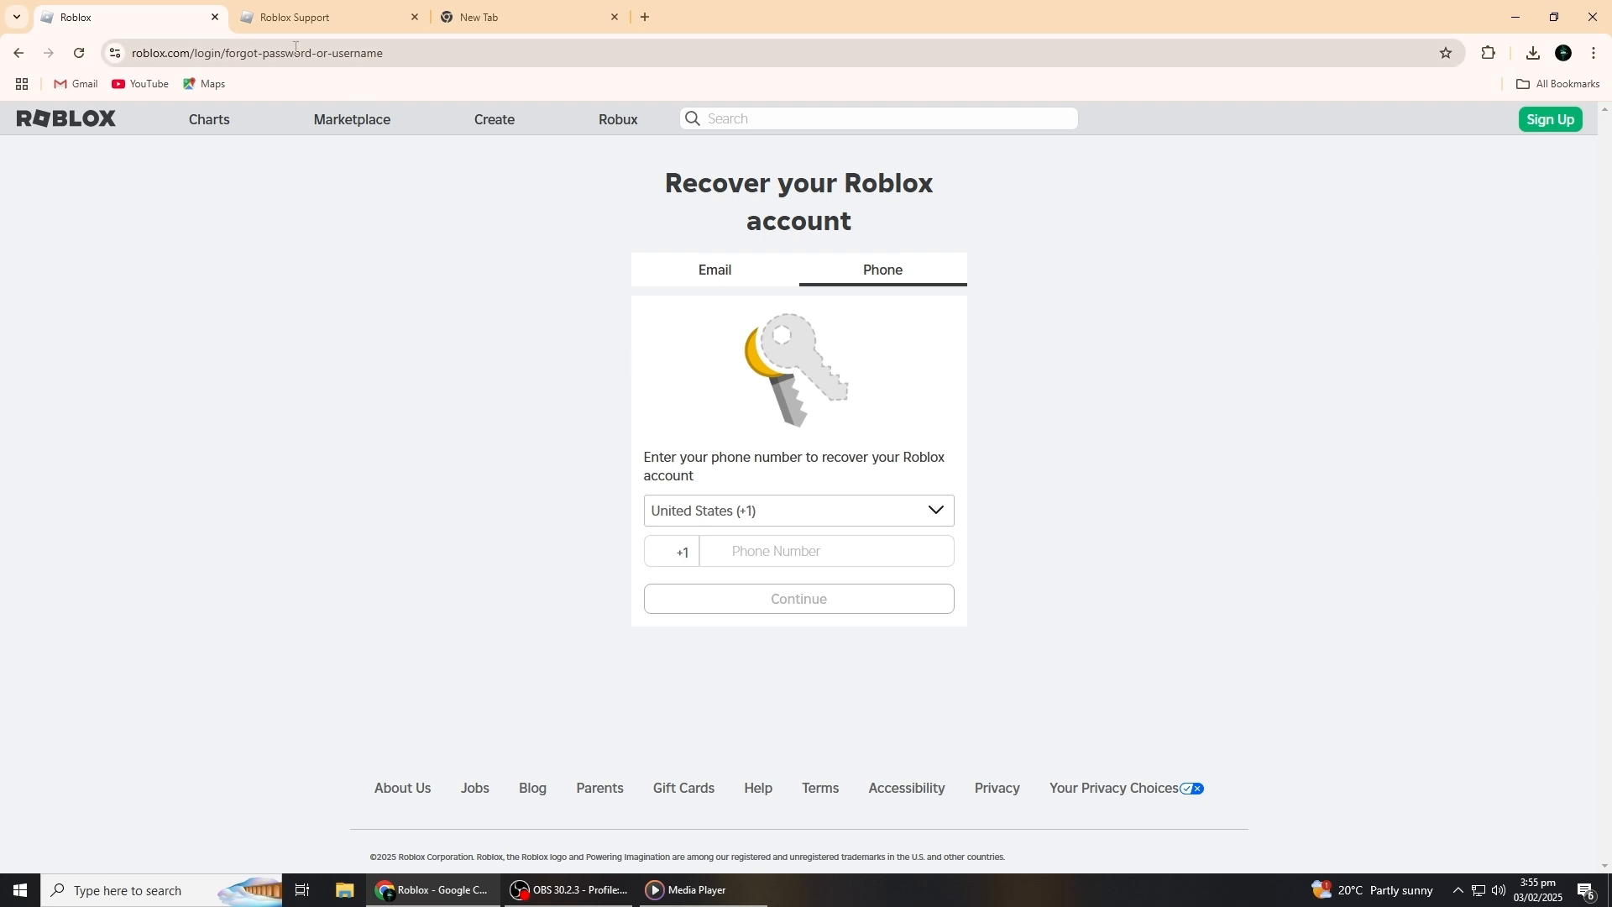
Switch to the Roblox Support tab and fill the date of birth dropdowns on Contact Us
{"action": "left_click", "coordinate": [294, 16]}
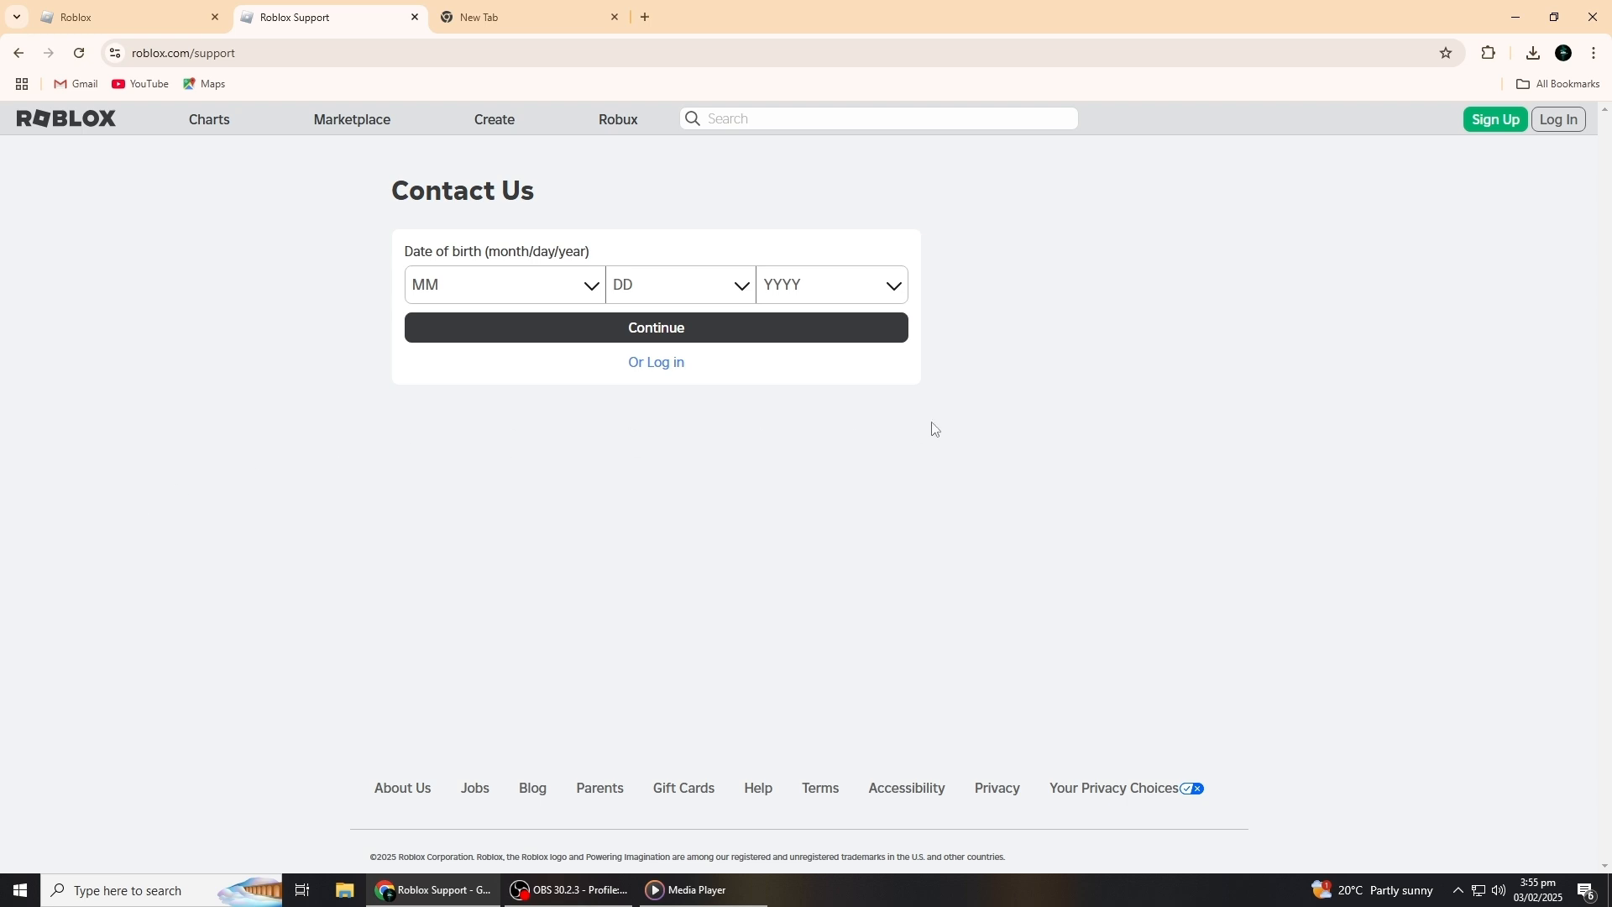
{"action": "mouse_move", "coordinate": [619, 359]}
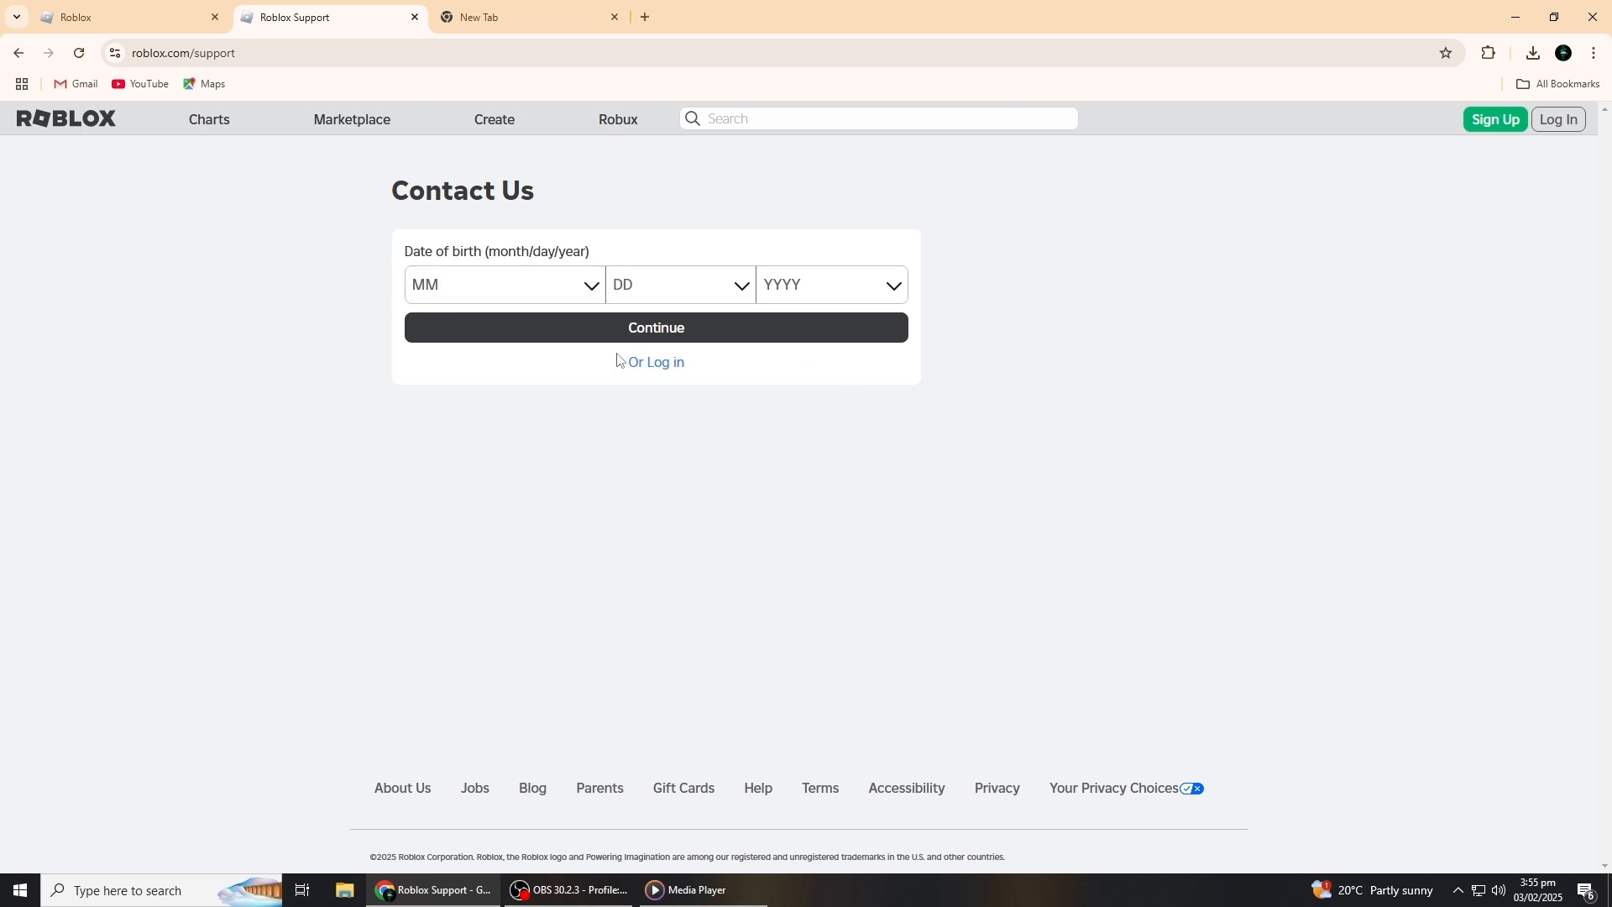
{"action": "left_click", "coordinate": [503, 284]}
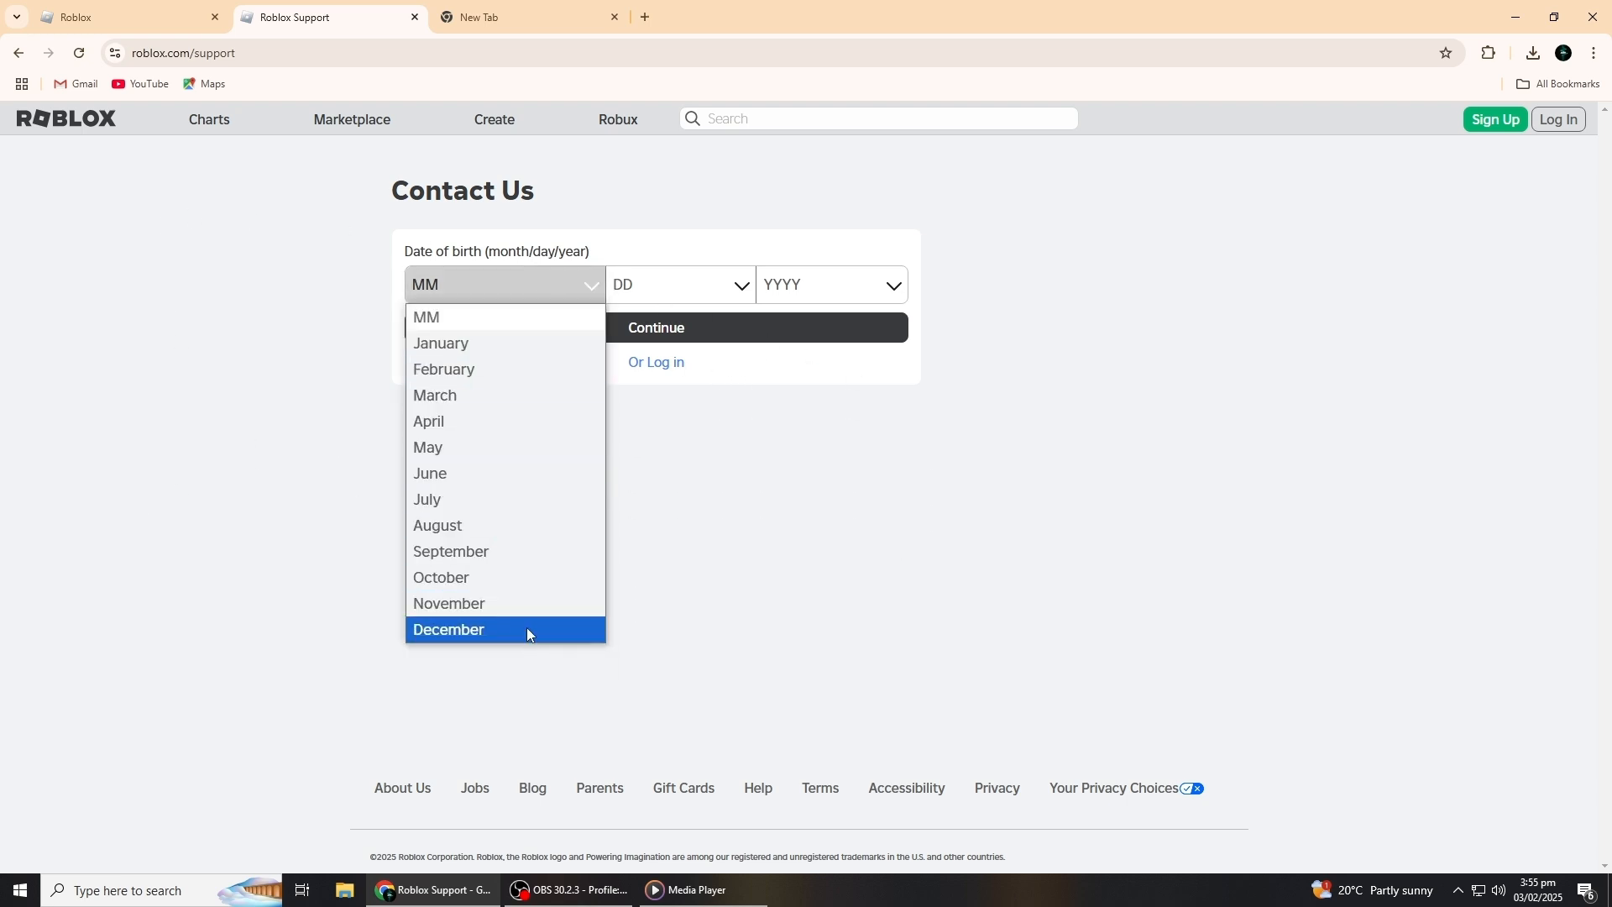
{"action": "left_click", "coordinate": [680, 284]}
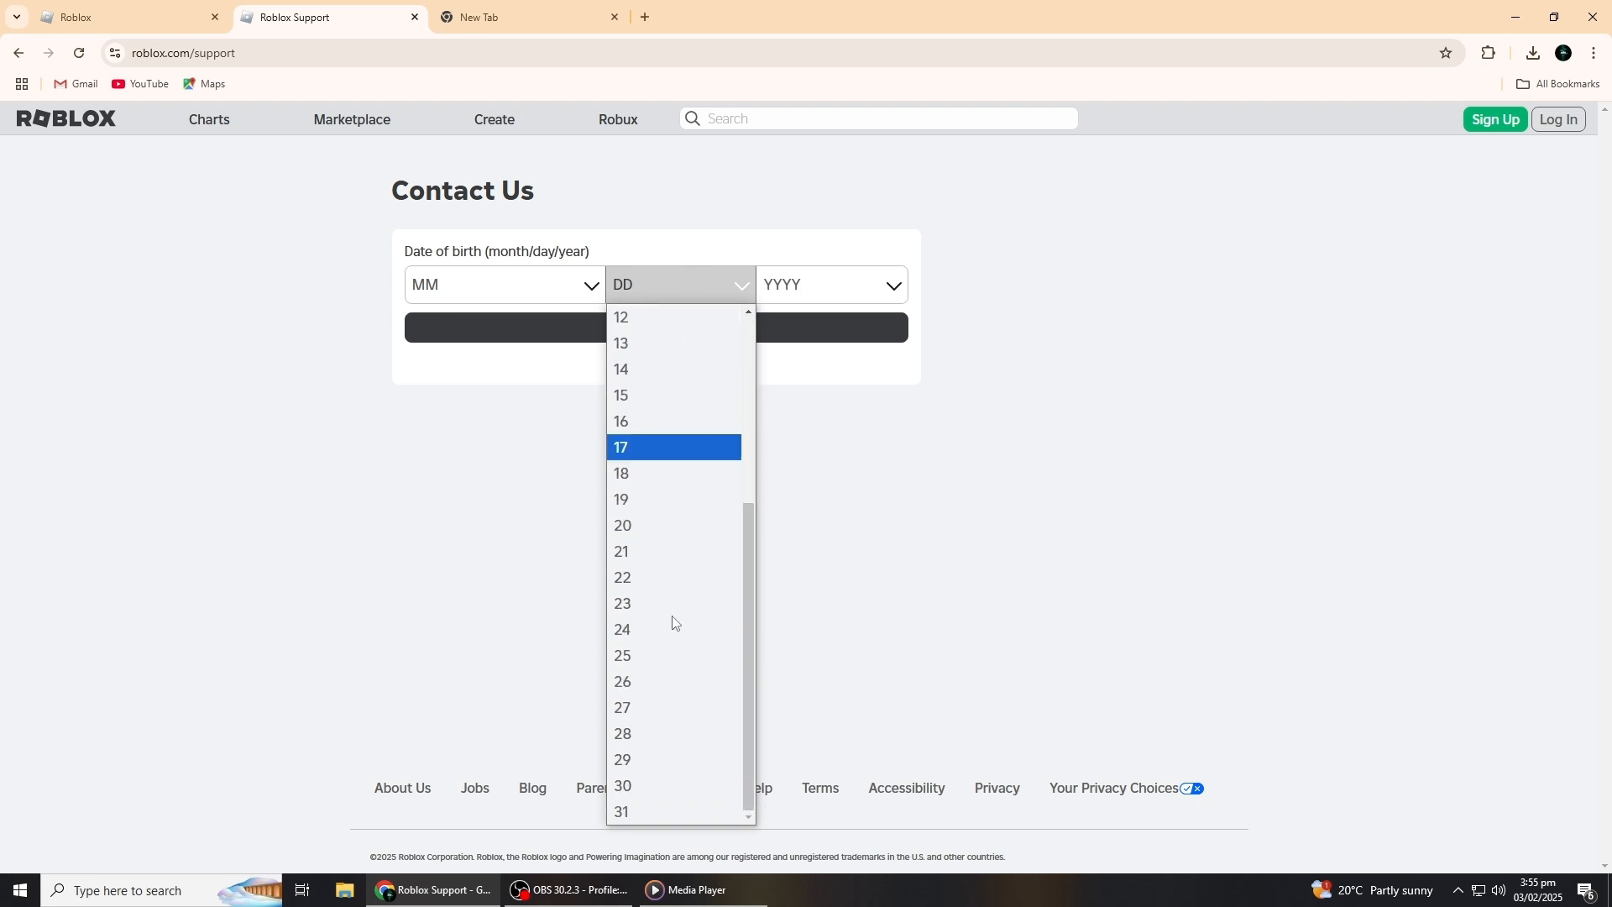
{"action": "left_click", "coordinate": [832, 284]}
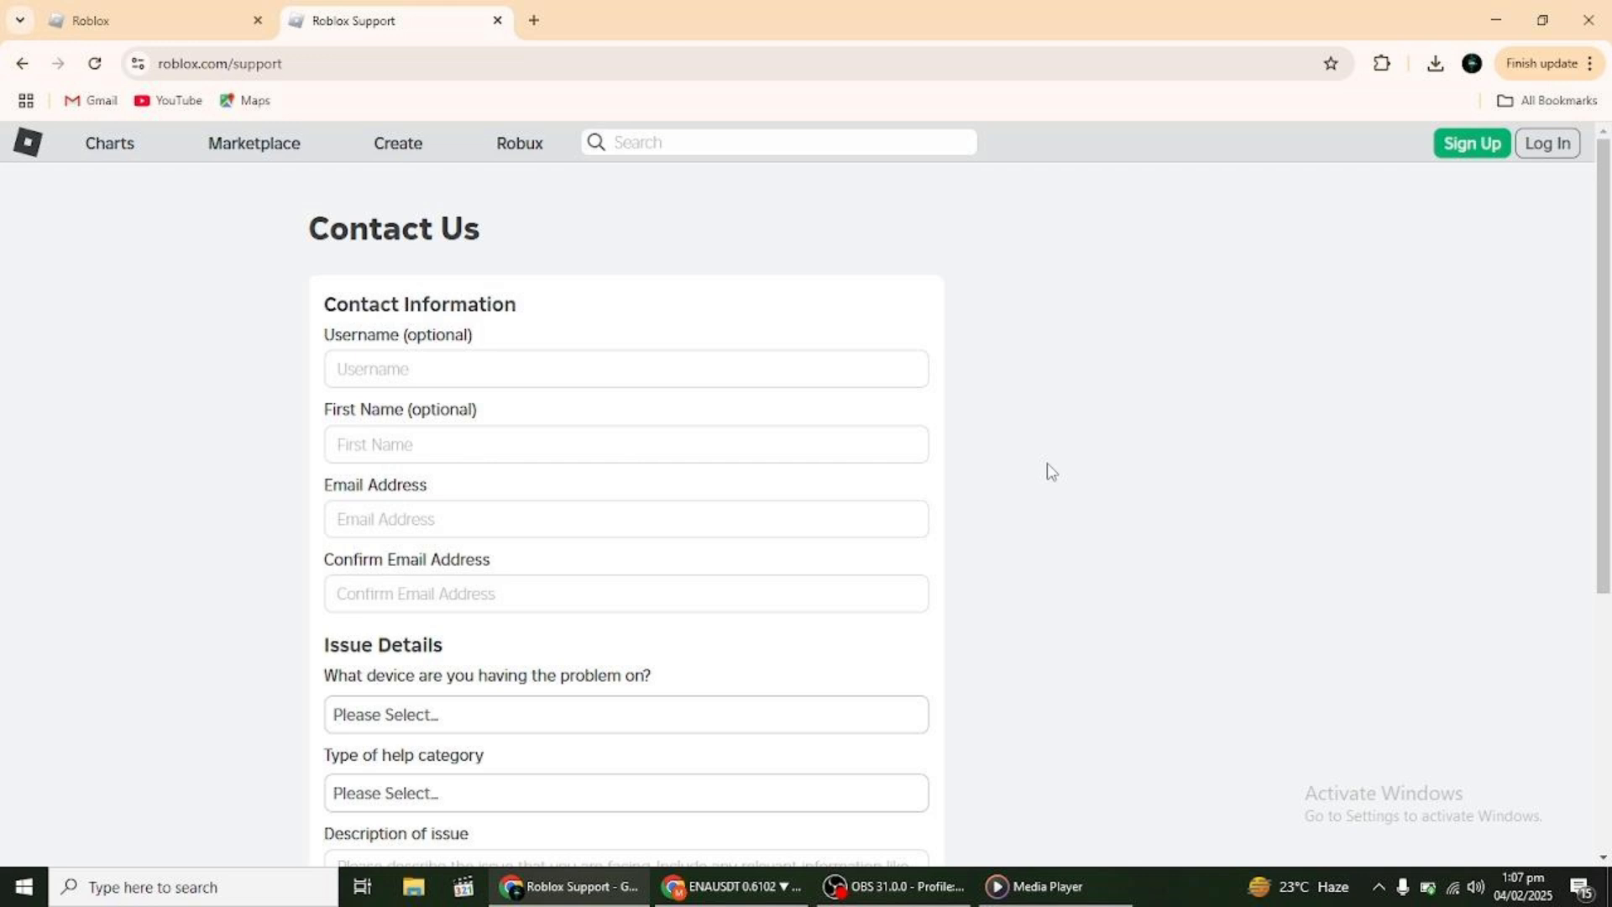
{"action": "mouse_move", "coordinate": [574, 435]}
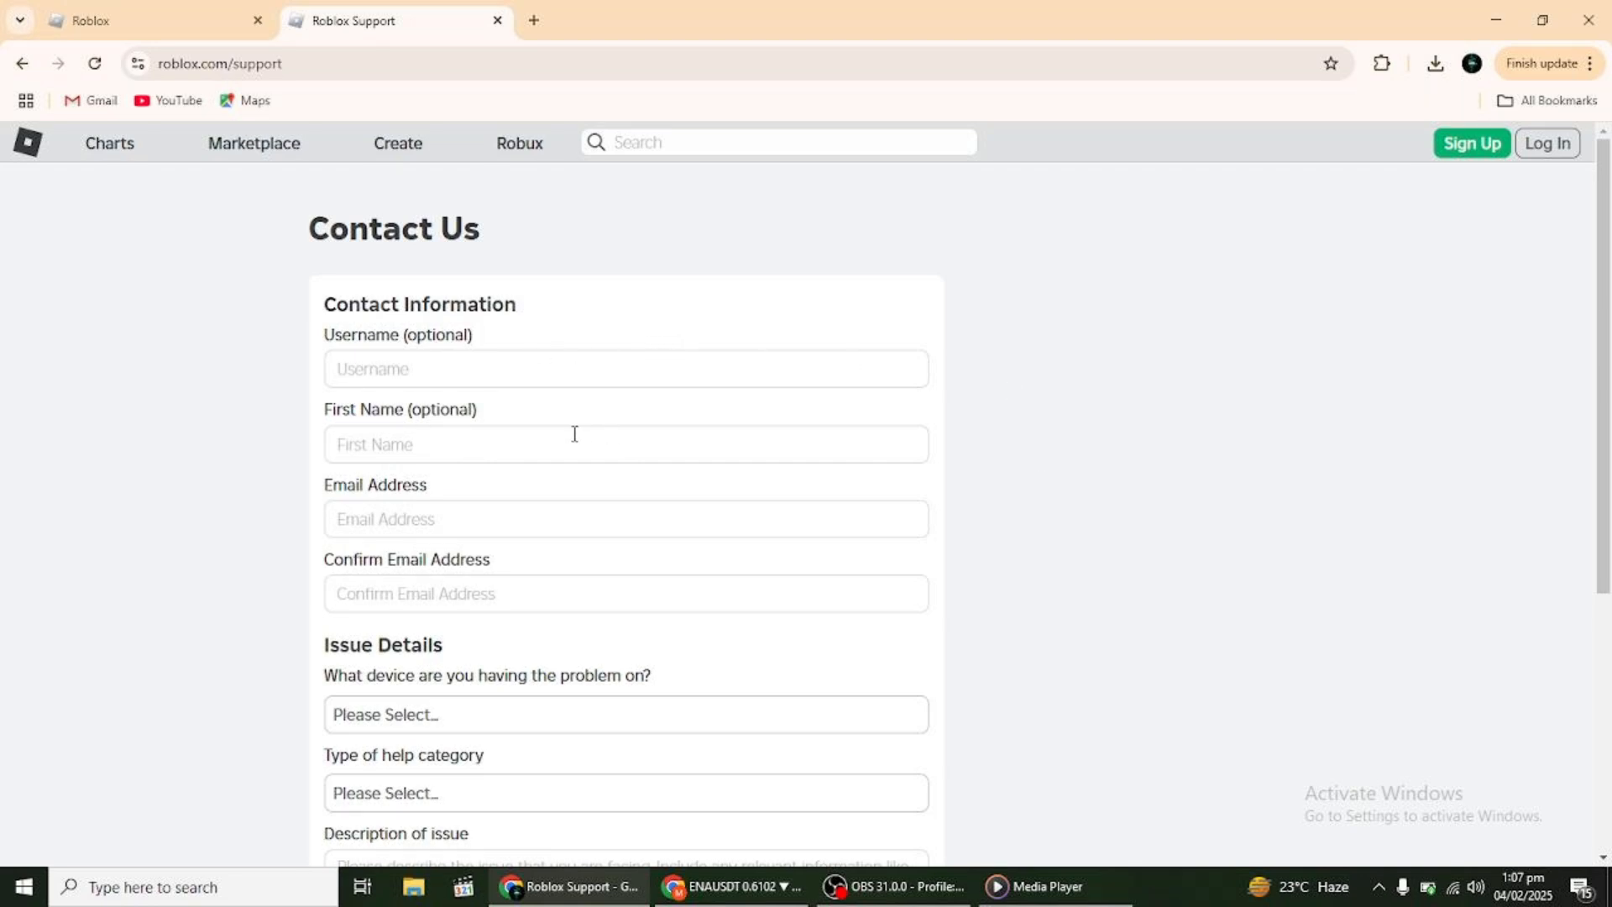
In Issue Details, set the device having the problem to PC
{"action": "scroll", "scroll_direction": "down", "scroll_amount": 3}
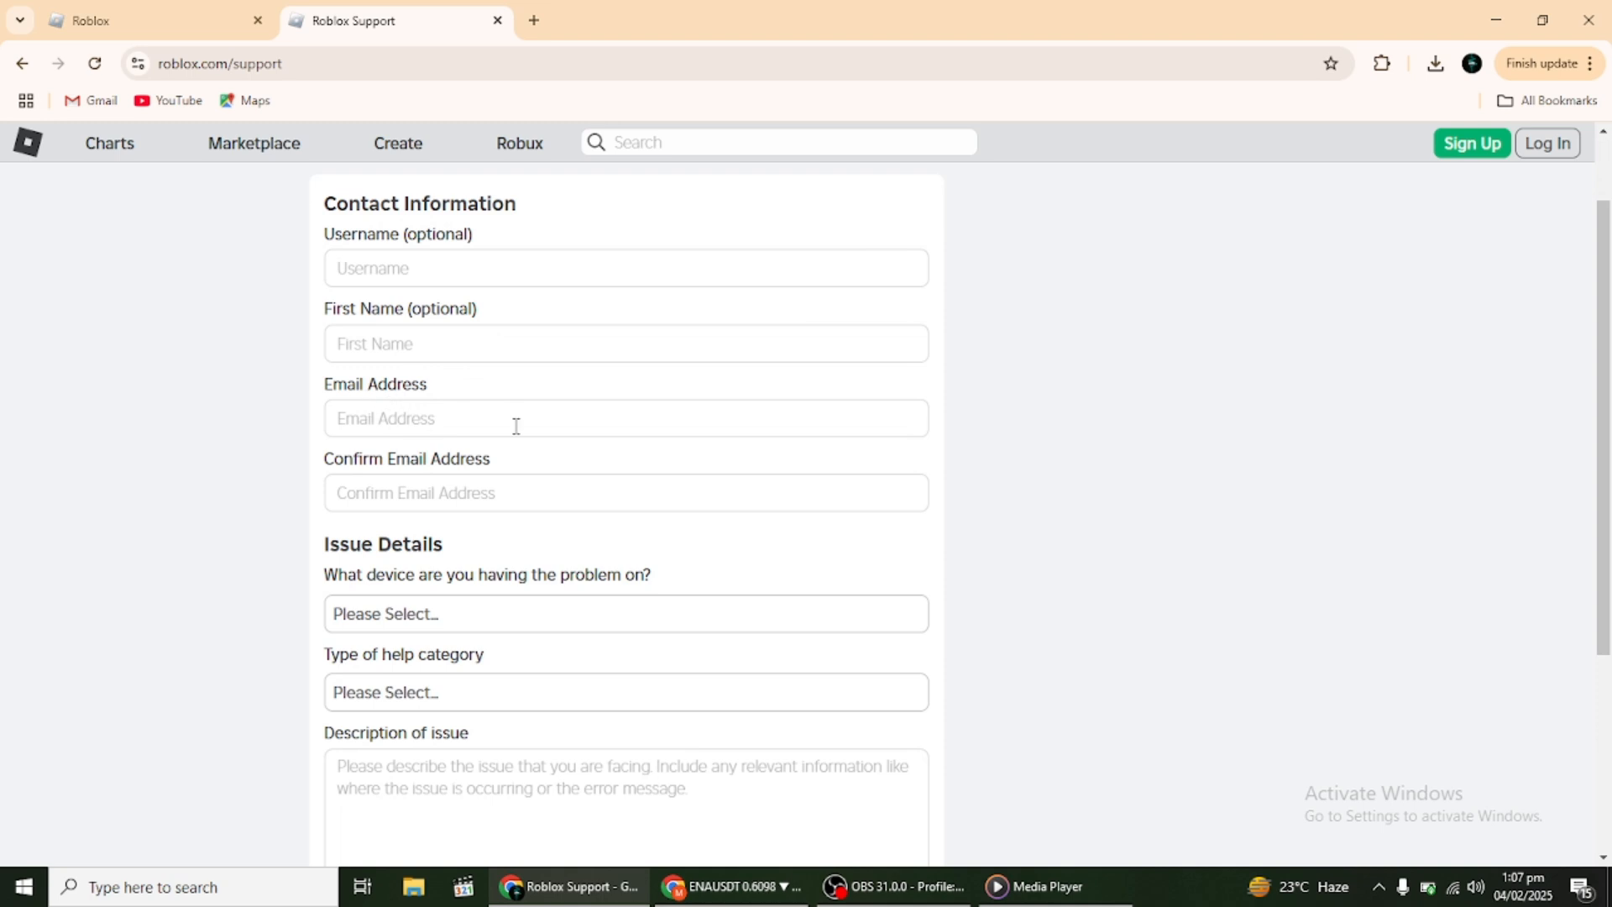
{"action": "scroll", "scroll_direction": "down", "scroll_amount": 3}
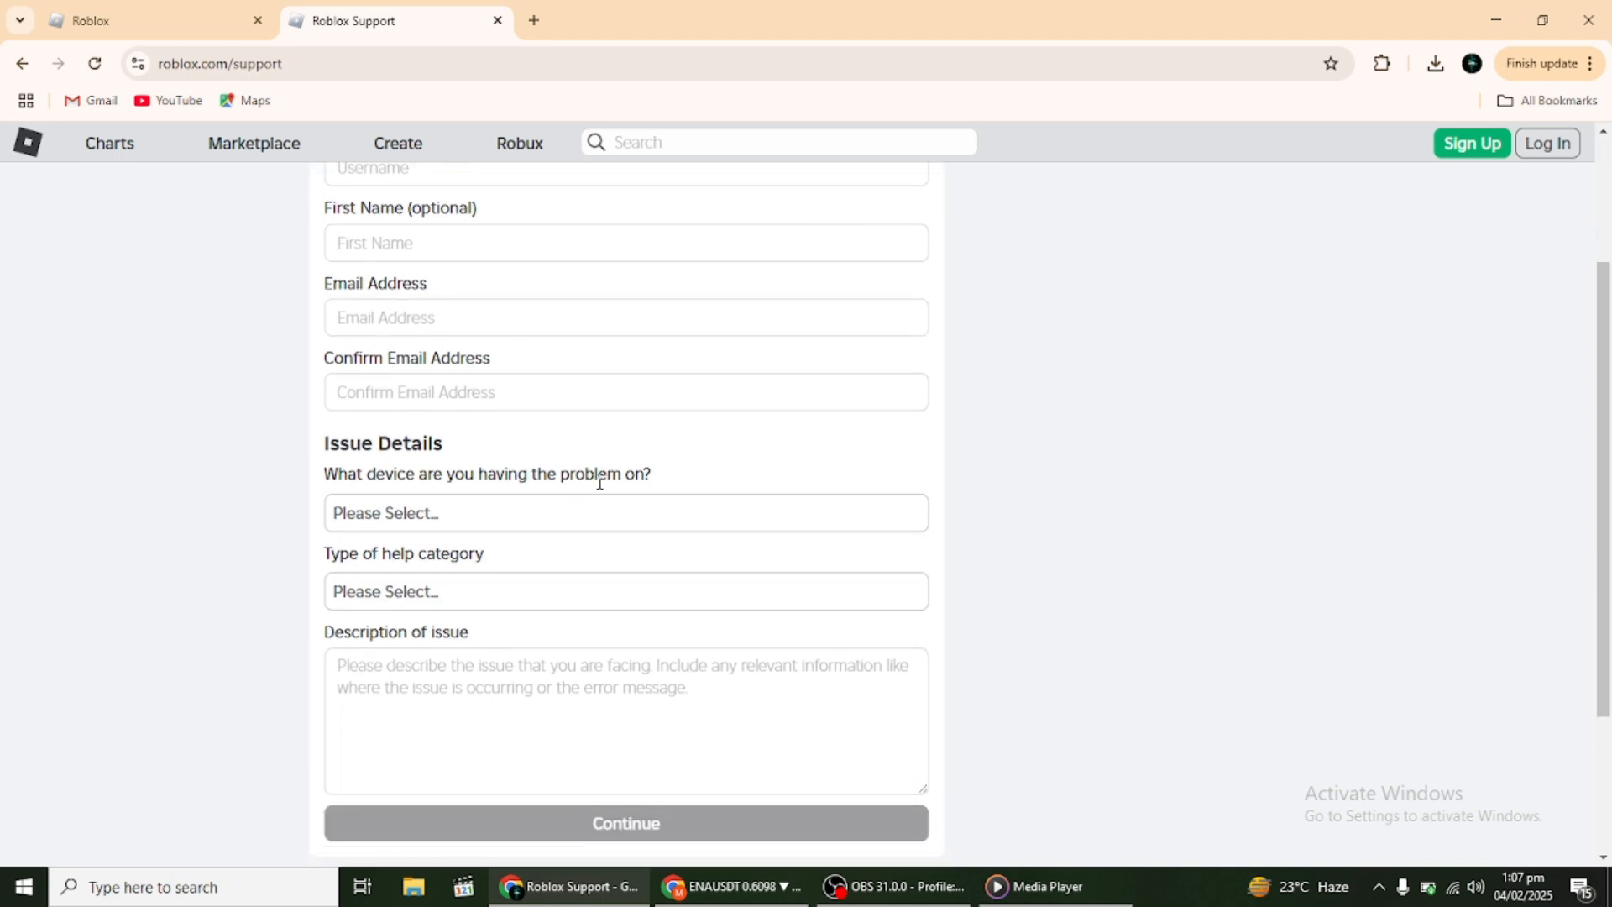
{"action": "mouse_move", "coordinate": [493, 437]}
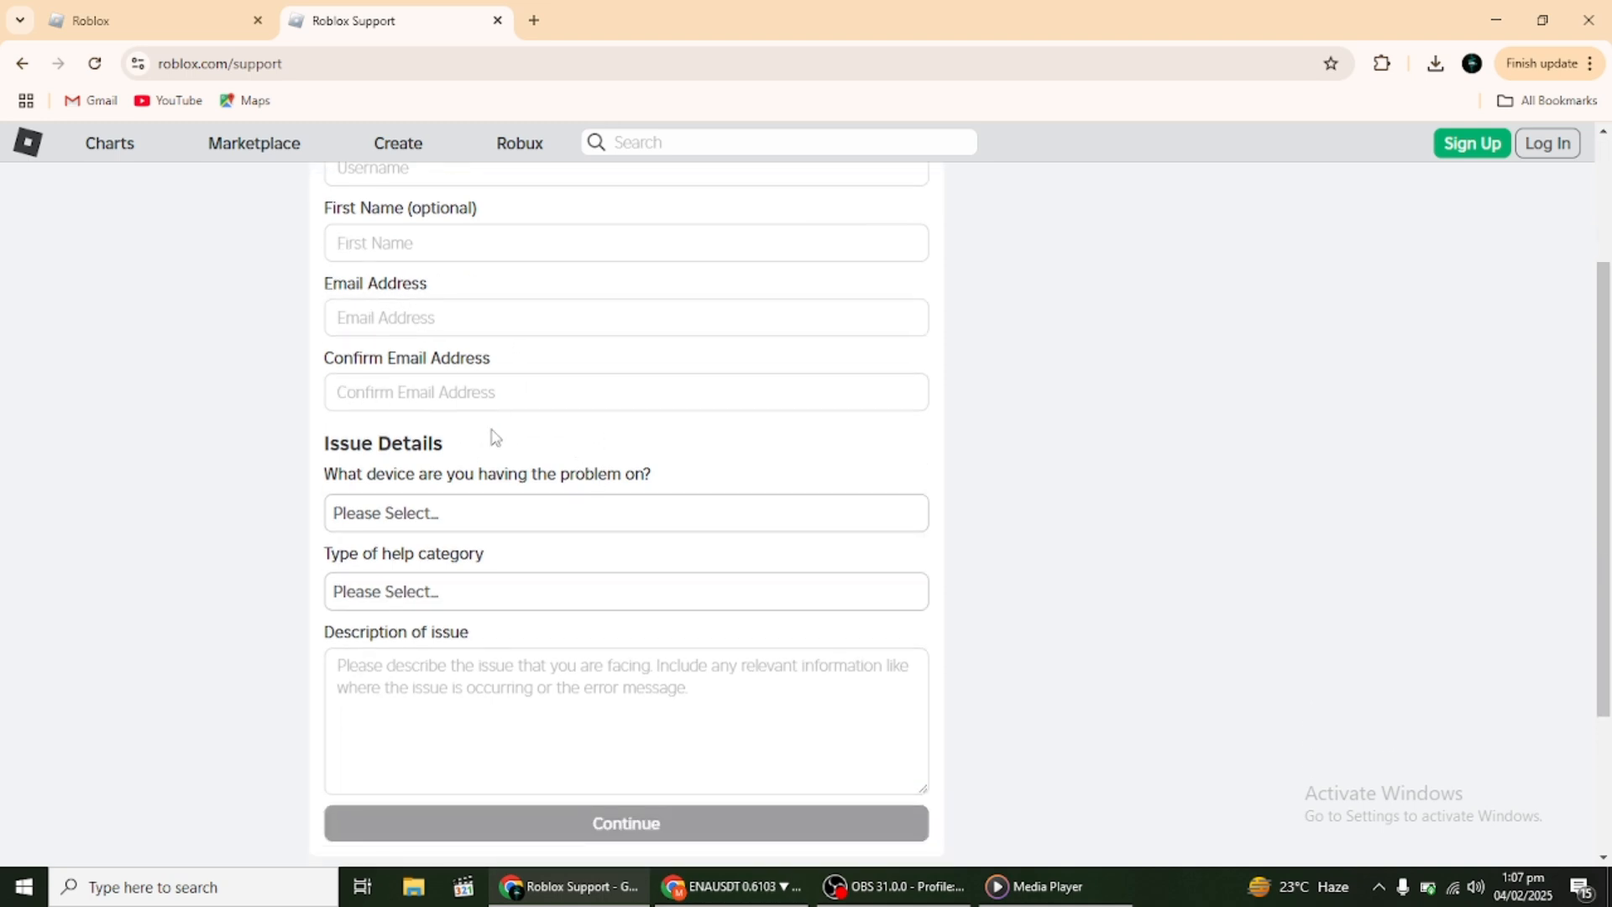
{"action": "left_click", "coordinate": [623, 513]}
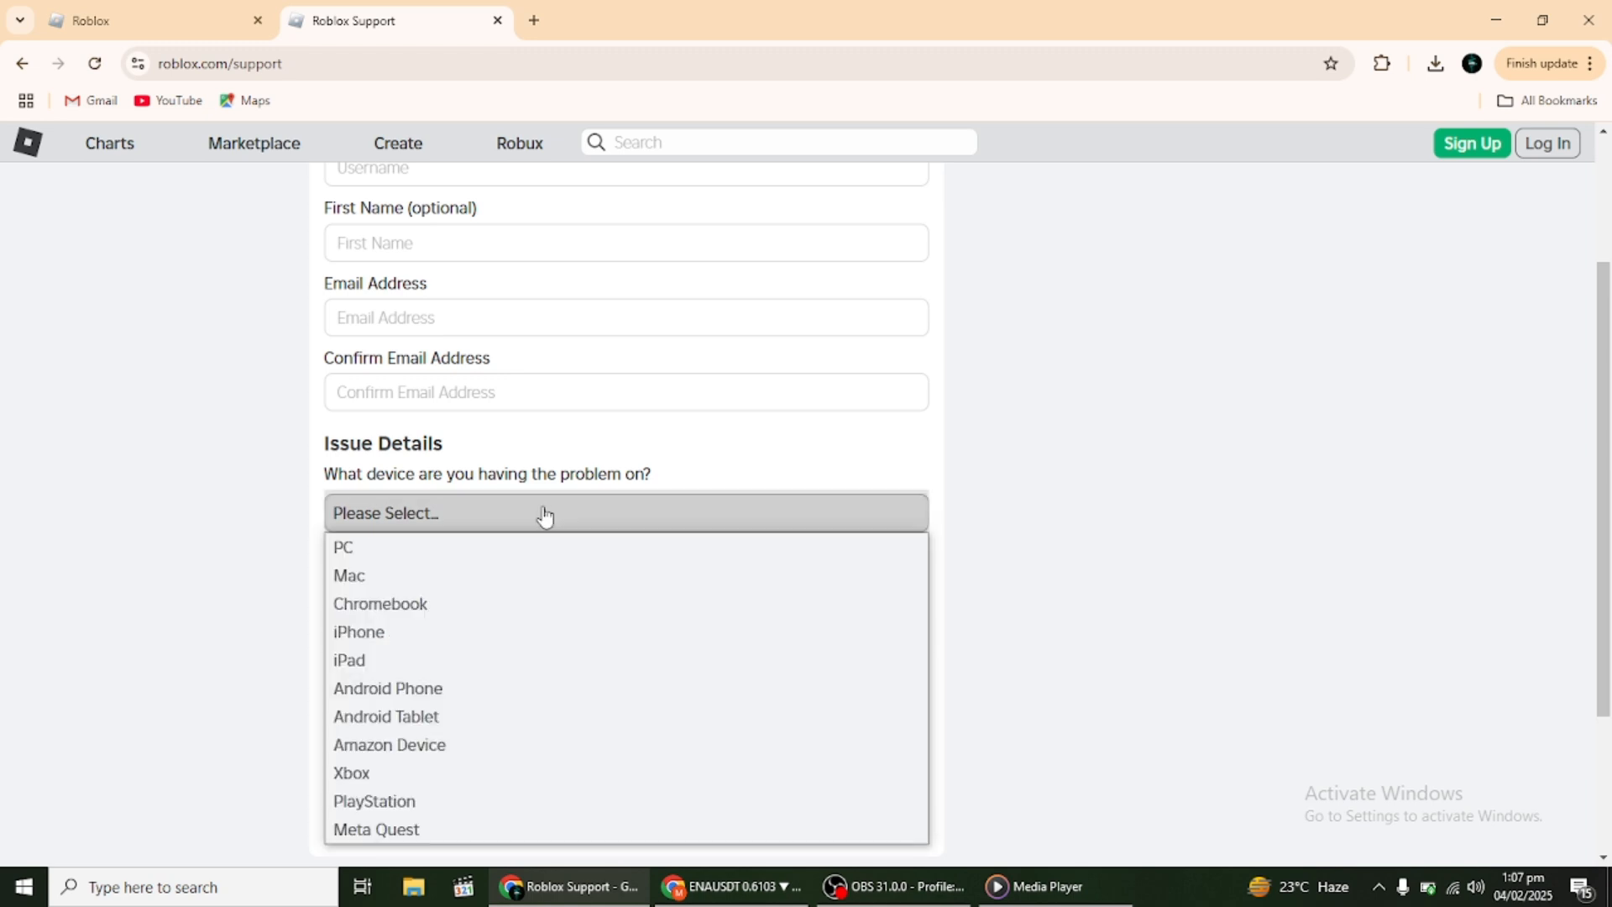
{"action": "mouse_move", "coordinate": [401, 558]}
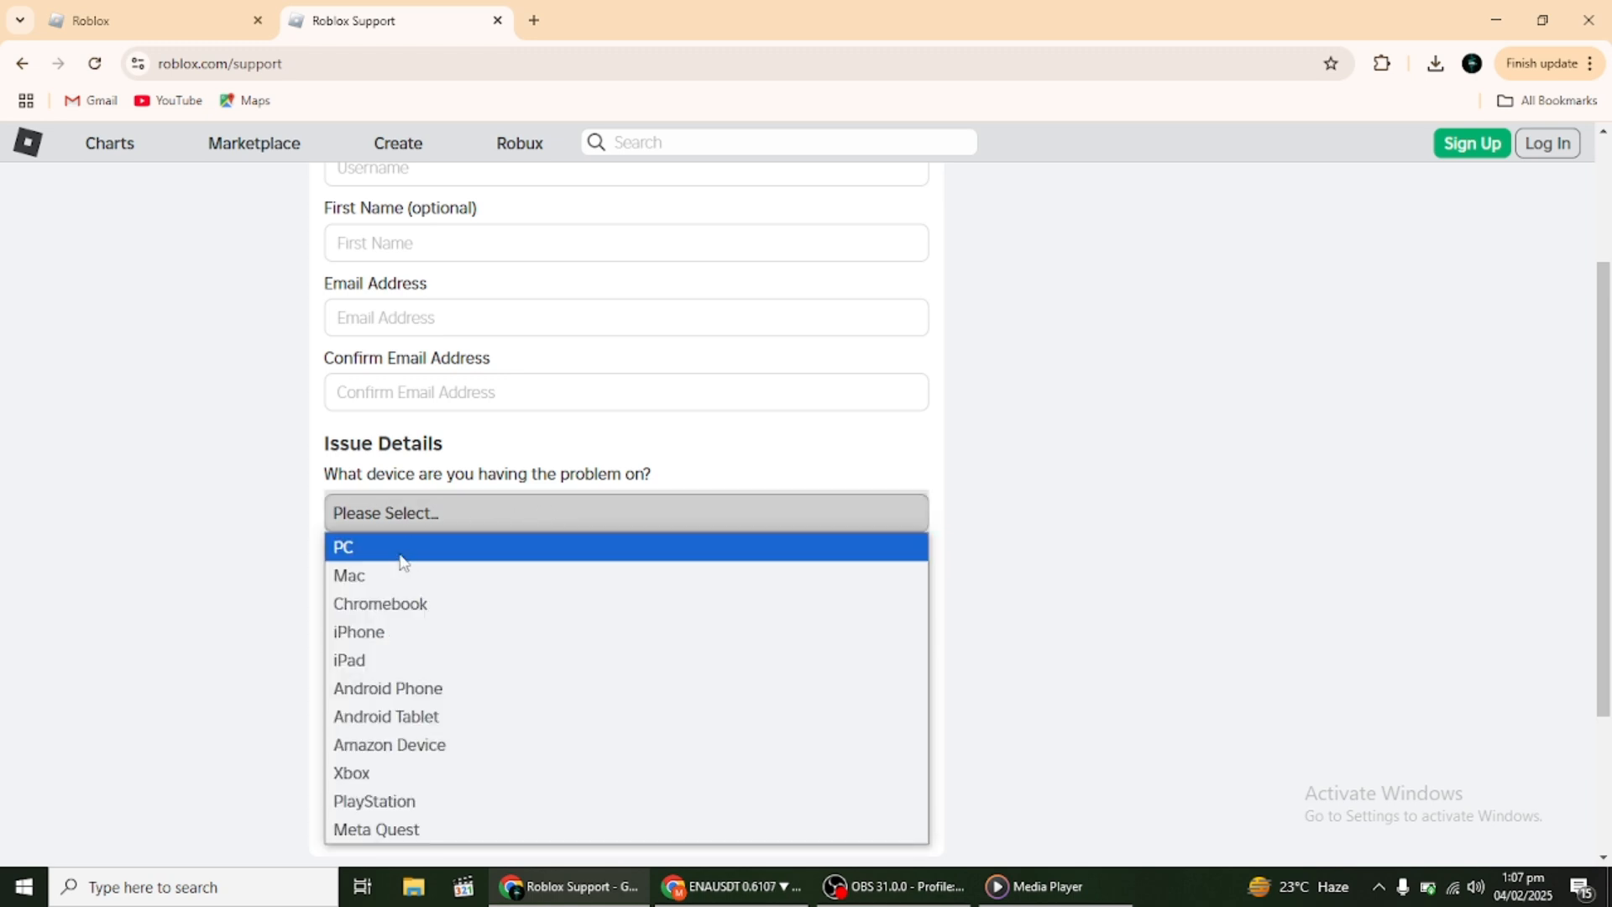
{"action": "left_click", "coordinate": [344, 546]}
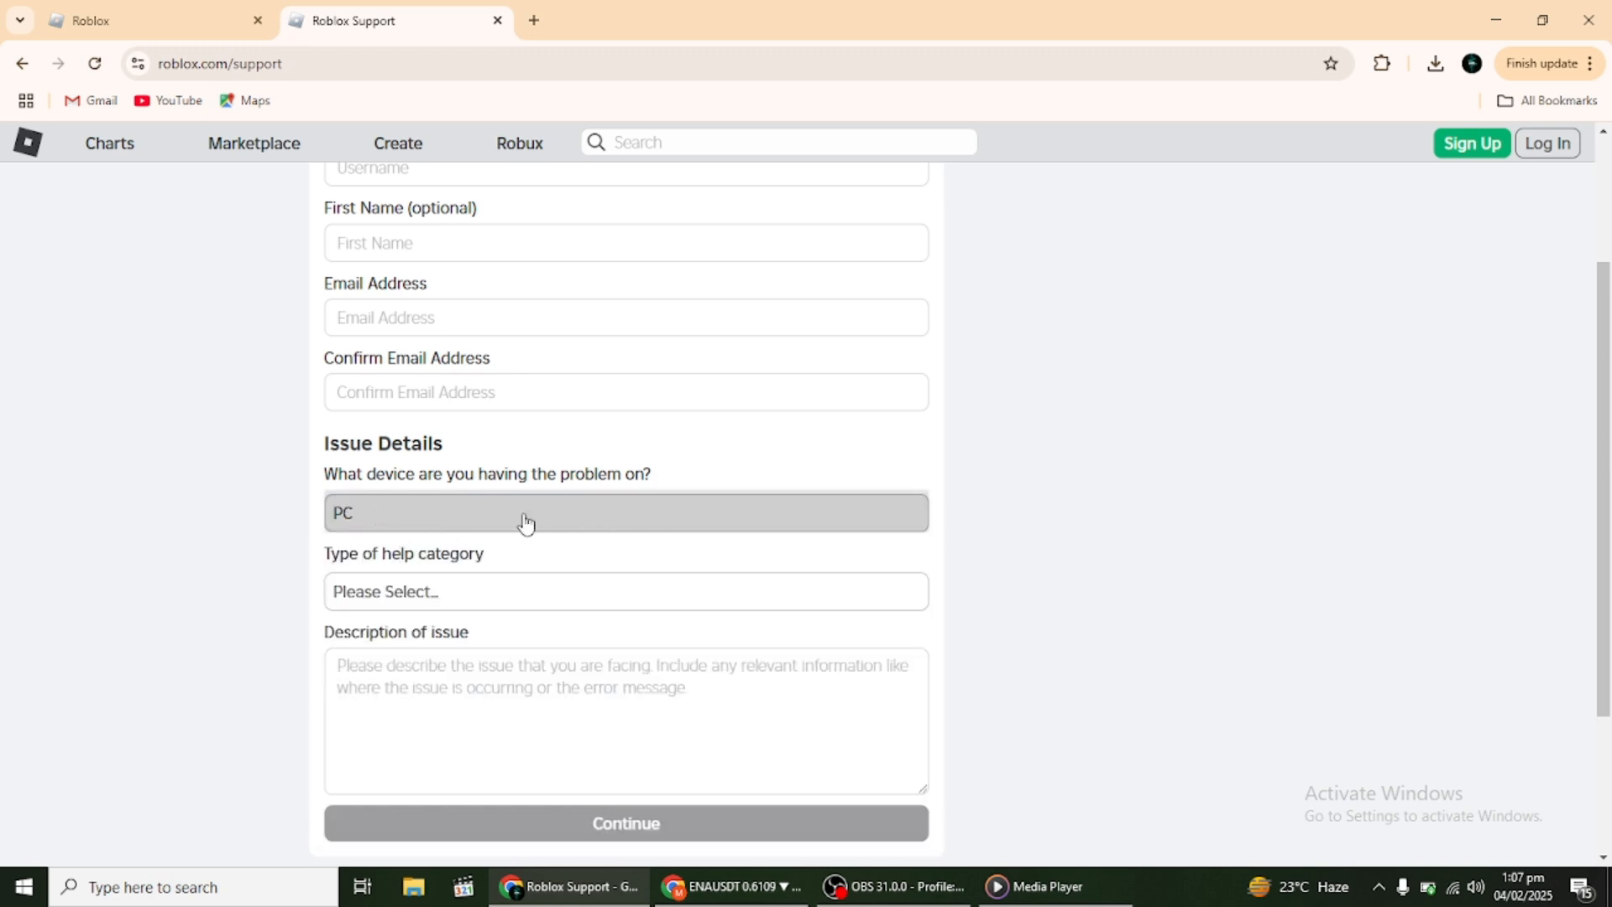
Set the help category to Account Hacked or Can't Log in, narrowed to Forgot Password
{"action": "left_click", "coordinate": [624, 591]}
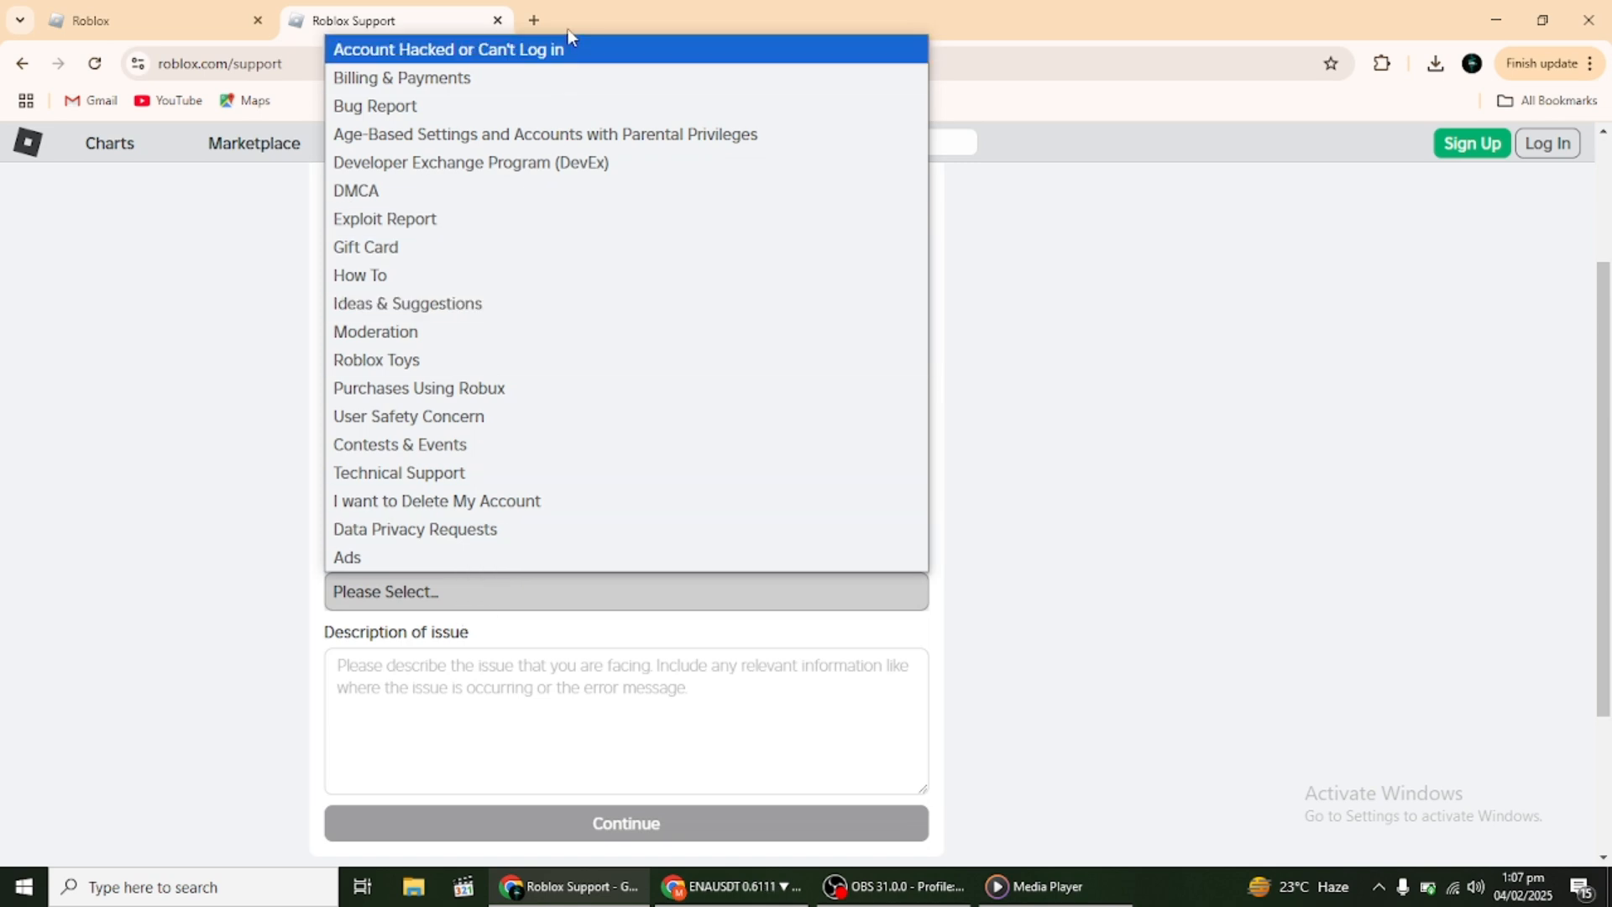
{"action": "left_click", "coordinate": [445, 49]}
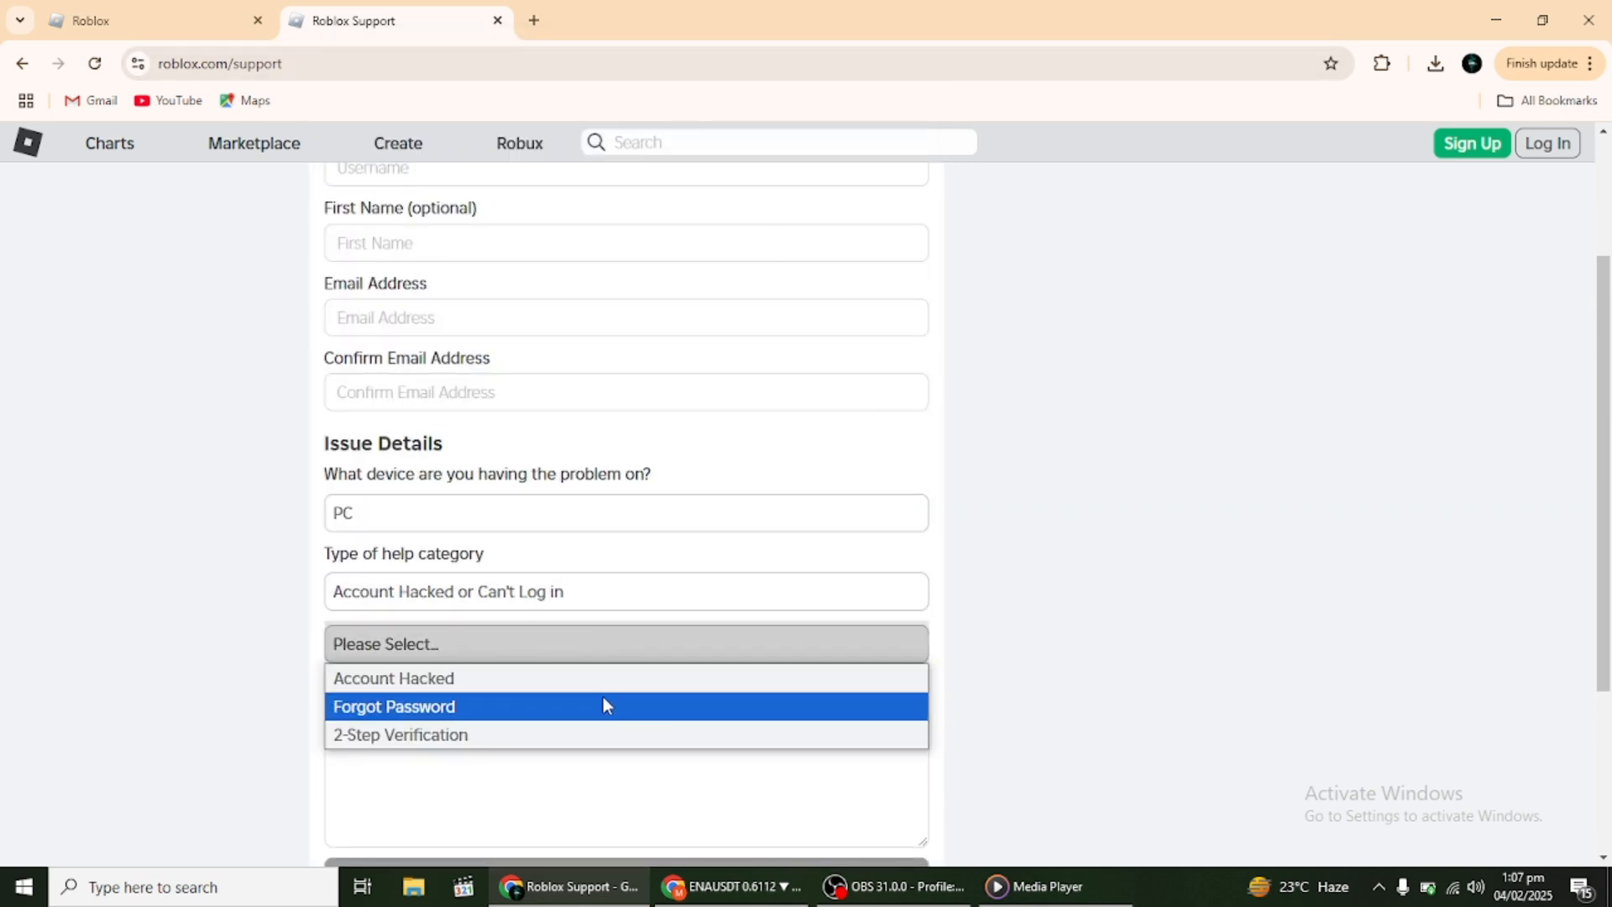
{"action": "mouse_move", "coordinate": [374, 708]}
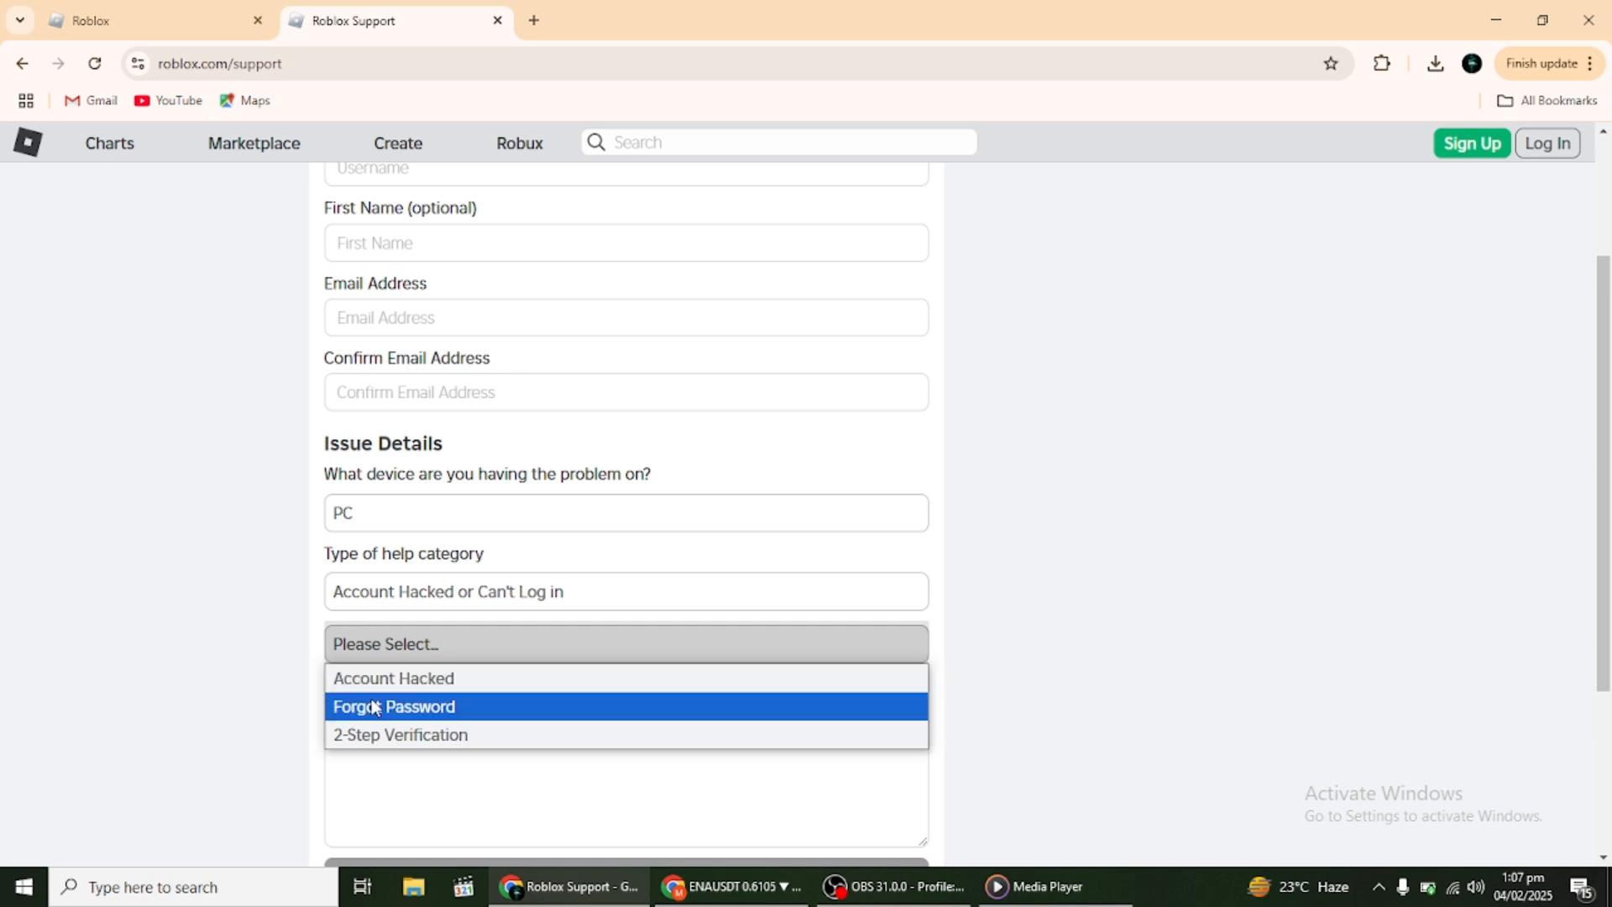
{"action": "left_click", "coordinate": [393, 706]}
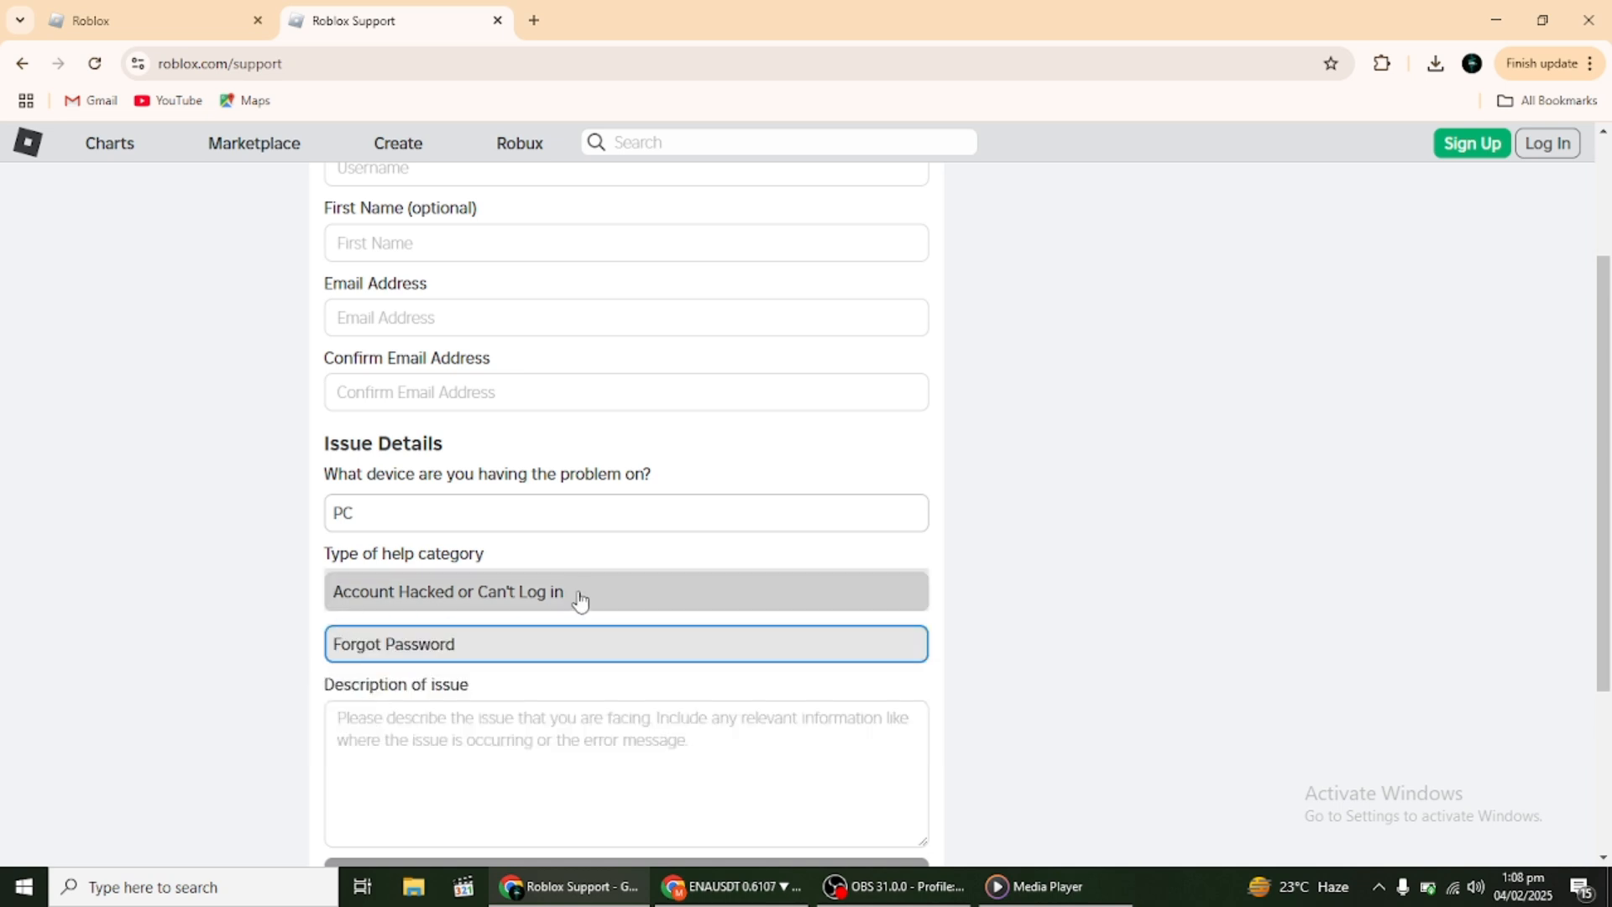
{"action": "scroll", "scroll_direction": "down", "scroll_amount": 3}
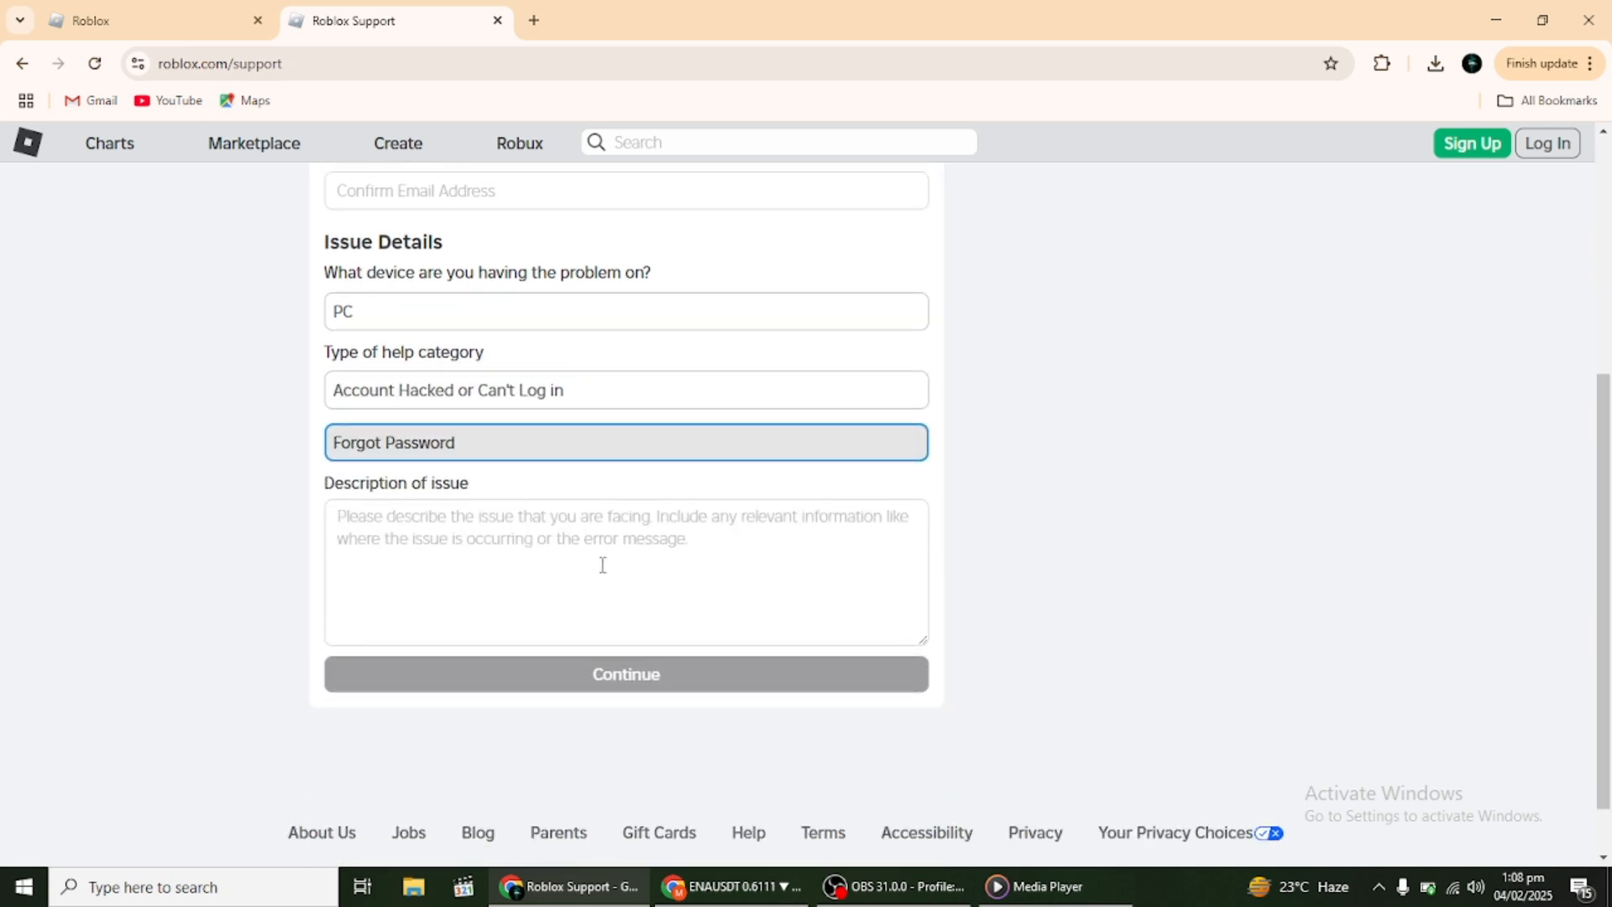